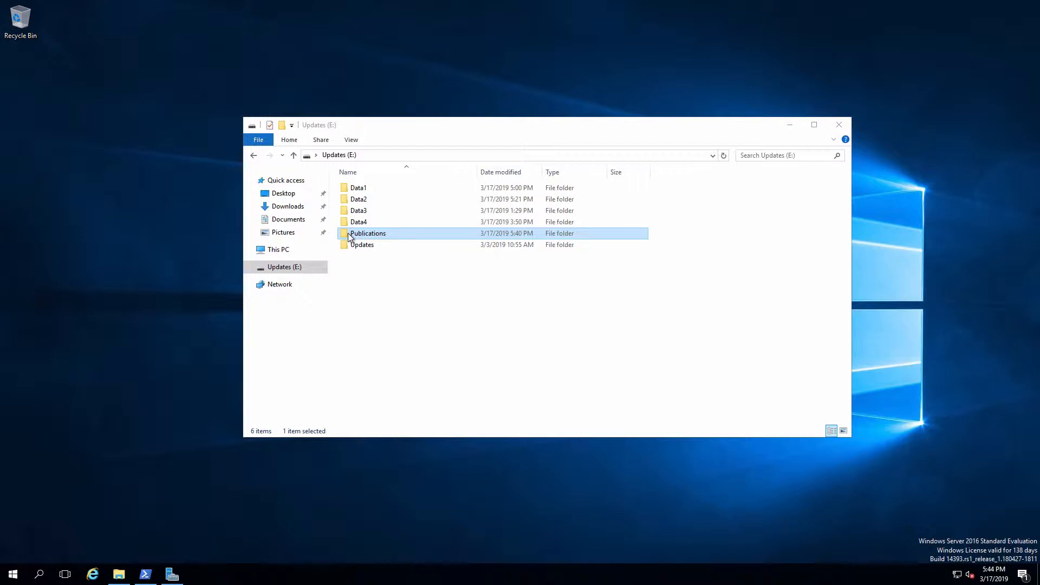
Step: Open the Publications folder on Updates (E:) to reveal its HR and Operations subfolders
double_click(368, 233)
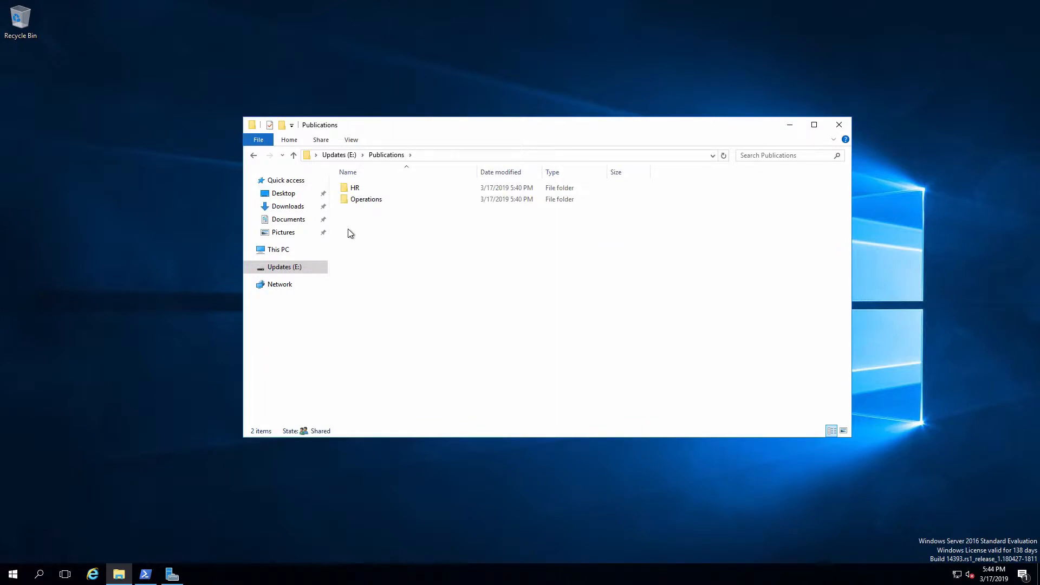
mouse_move(463, 253)
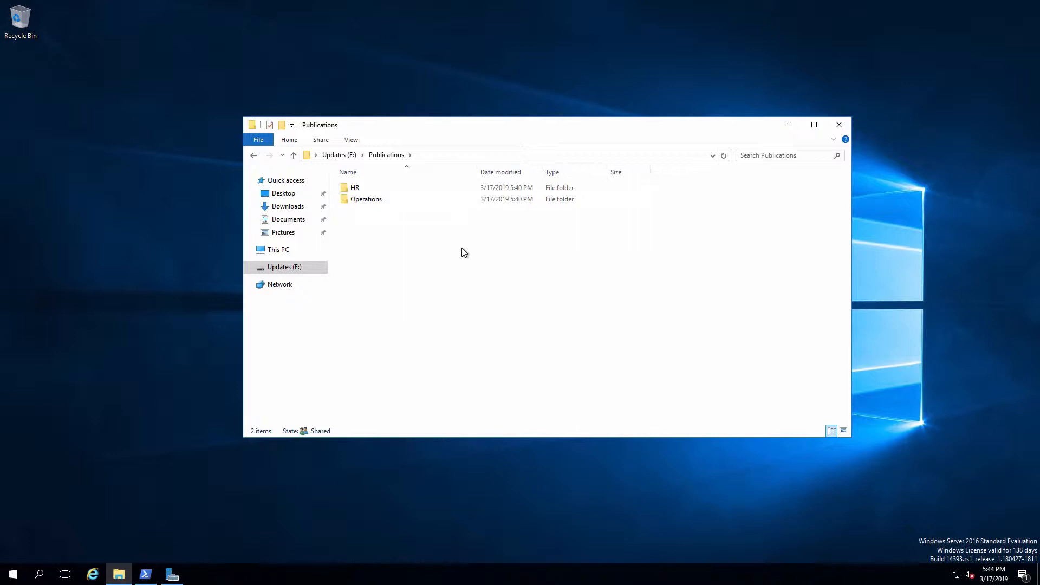
mouse_move(426, 235)
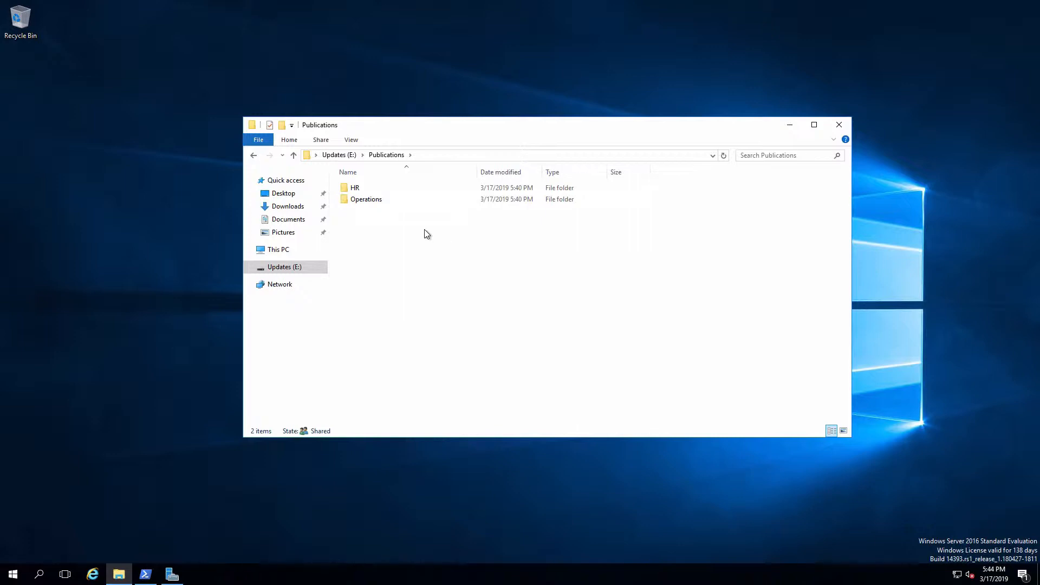
mouse_move(505, 297)
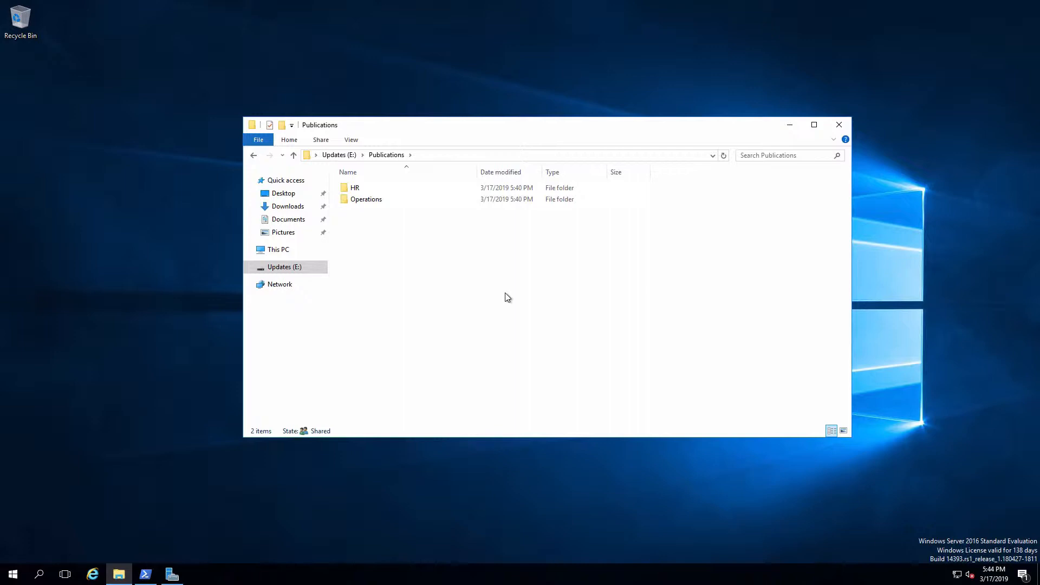
mouse_move(442, 301)
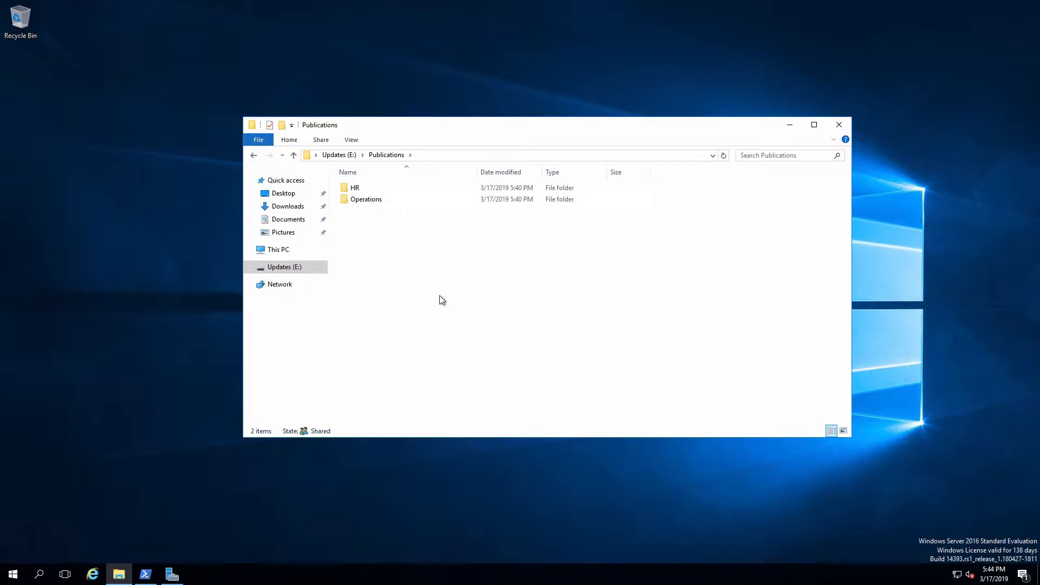
left_click(355, 187)
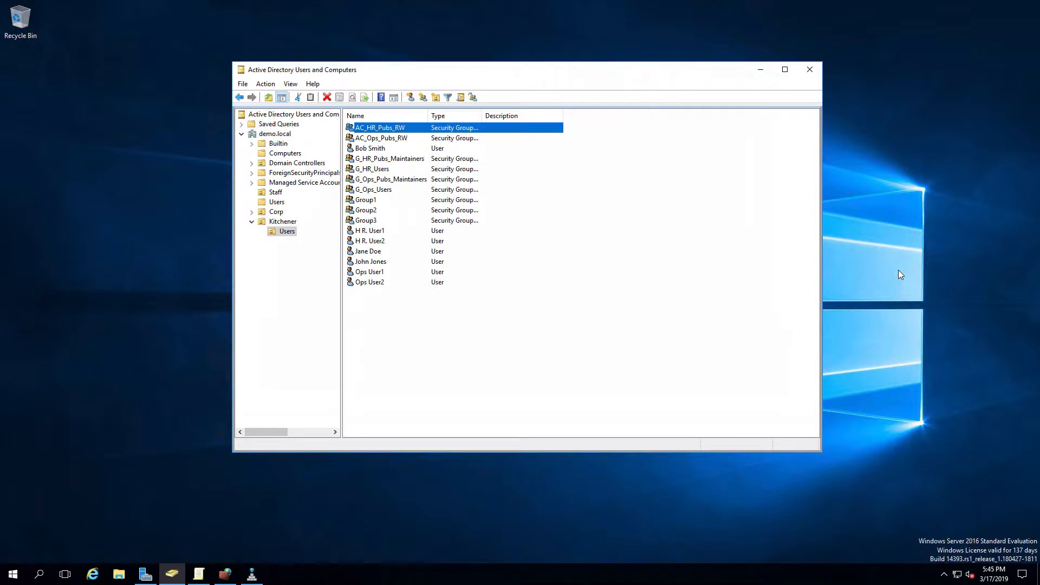
mouse_move(813, 325)
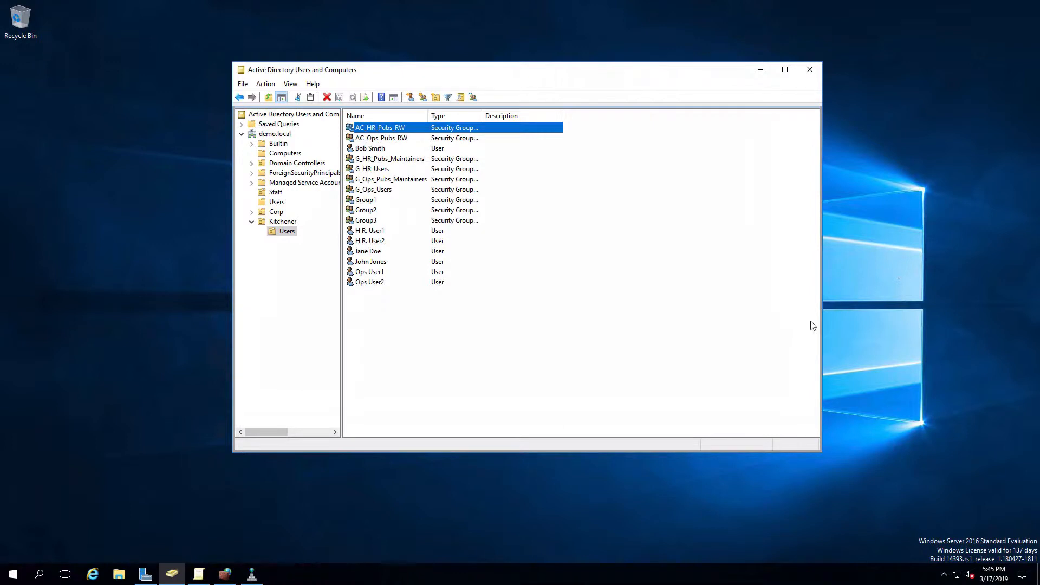
mouse_move(383, 246)
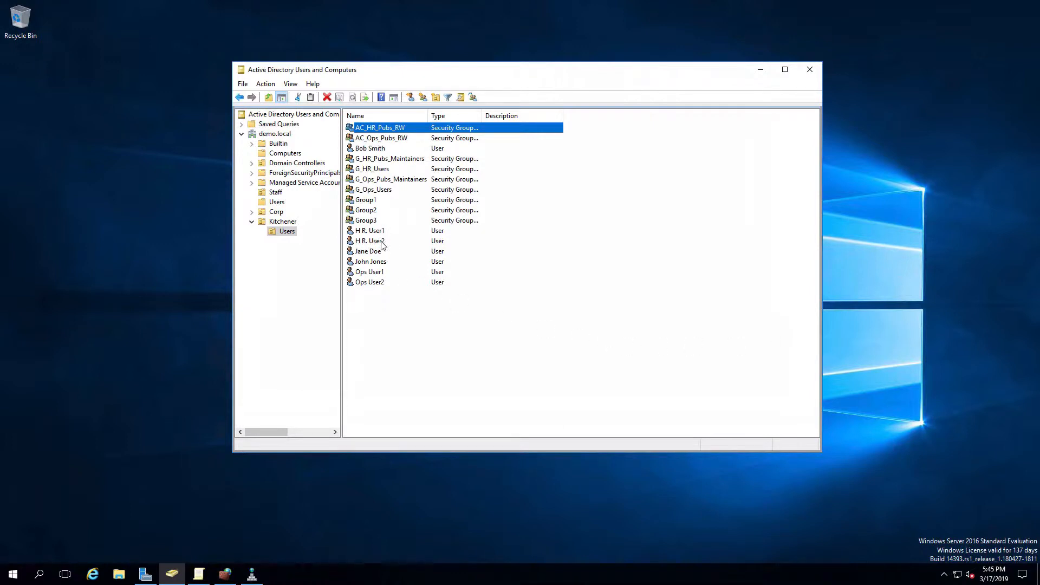
mouse_move(387, 274)
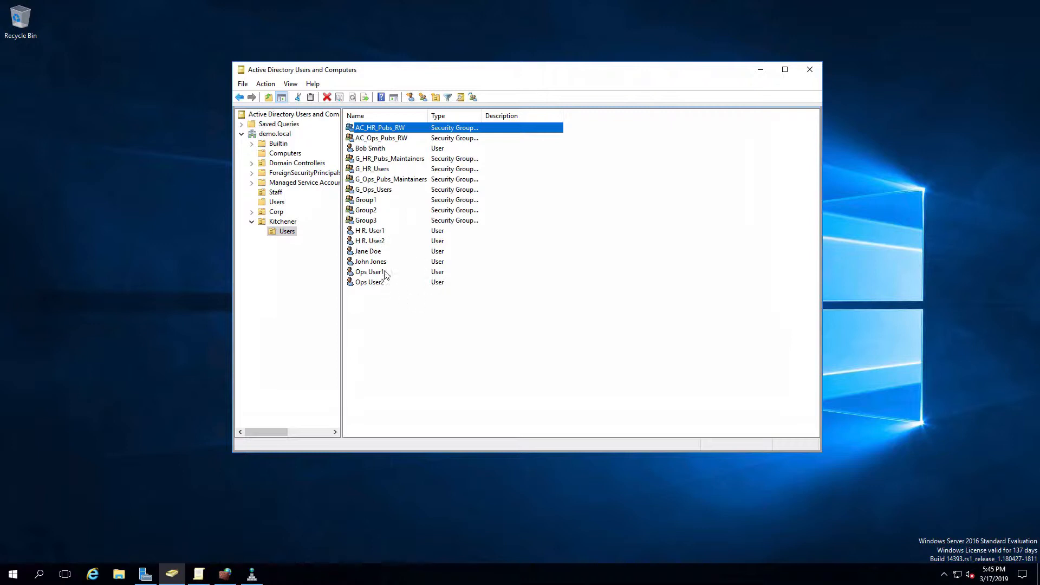
mouse_move(425, 332)
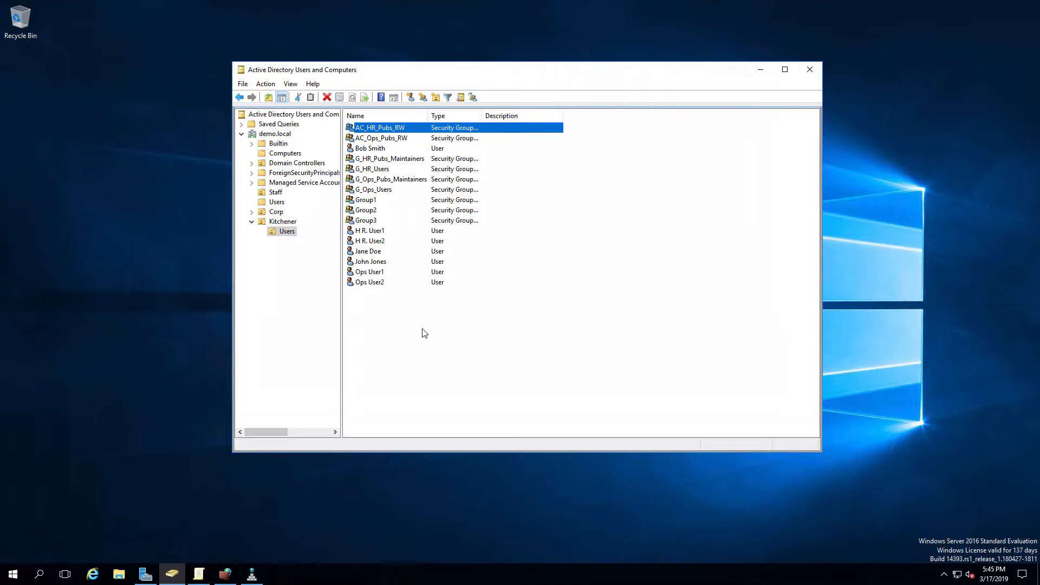
mouse_move(362, 174)
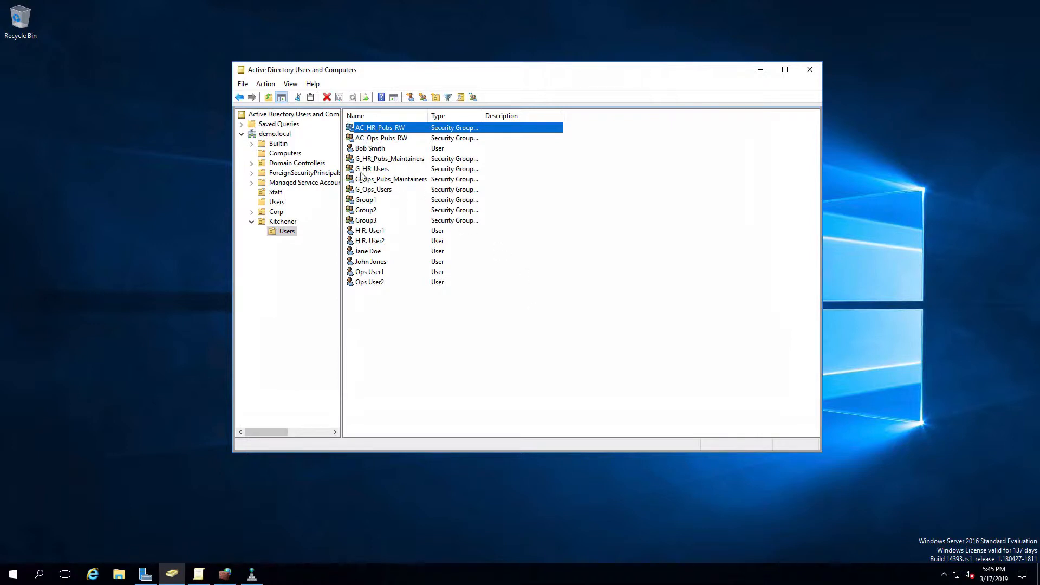
mouse_move(393, 173)
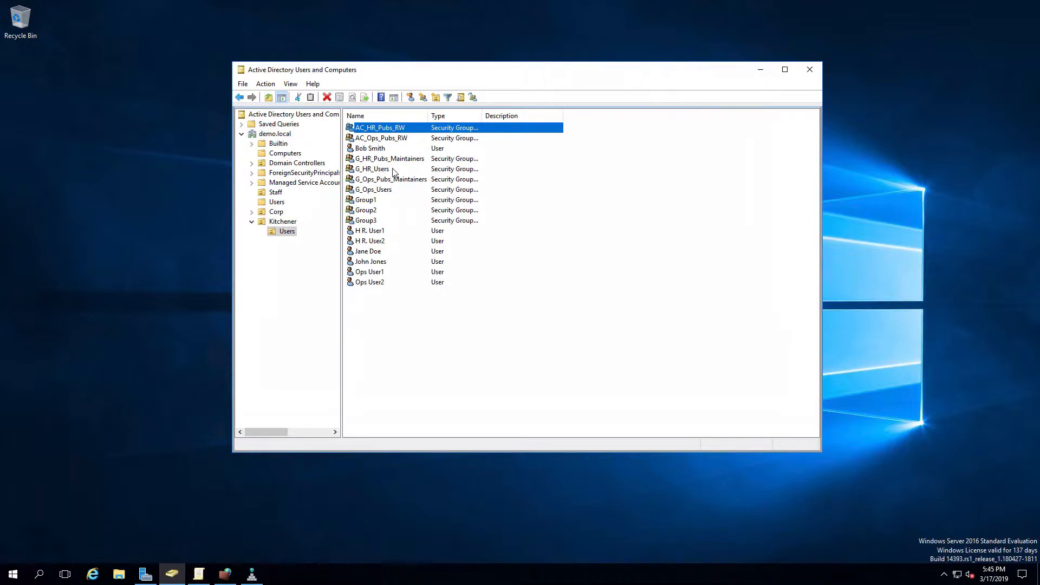
mouse_move(391, 194)
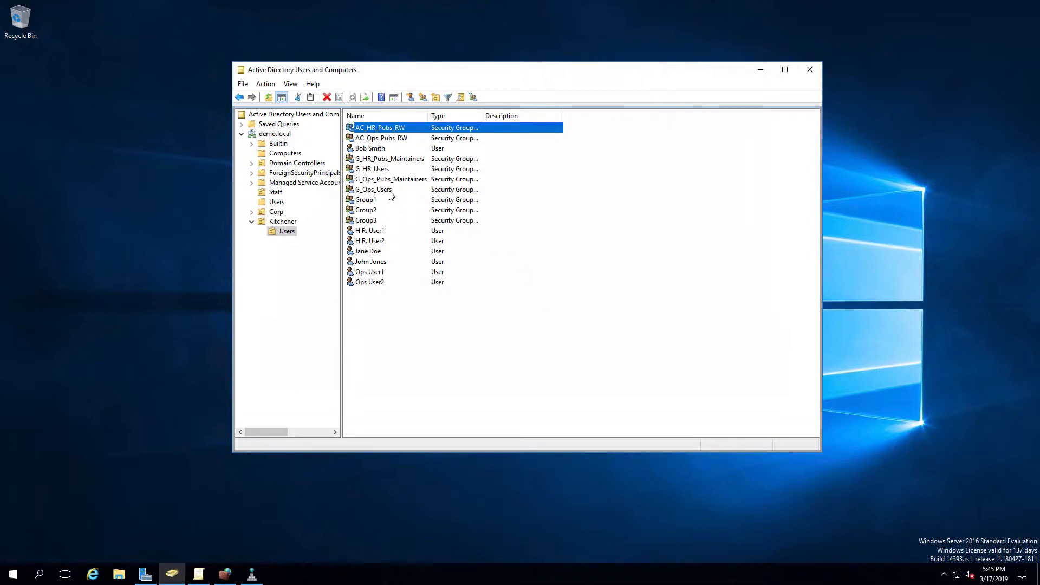
mouse_move(368, 244)
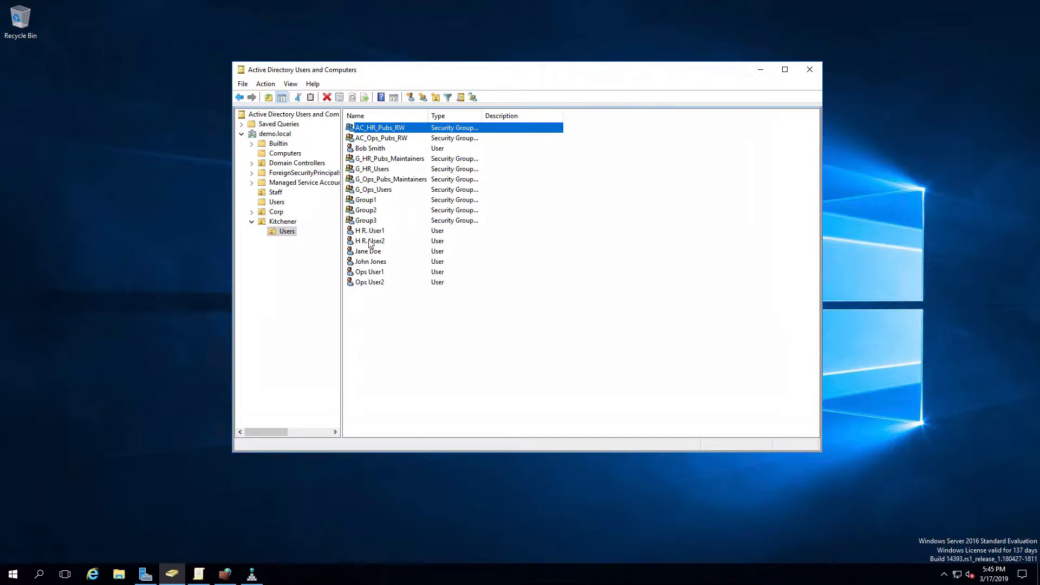
mouse_move(454, 203)
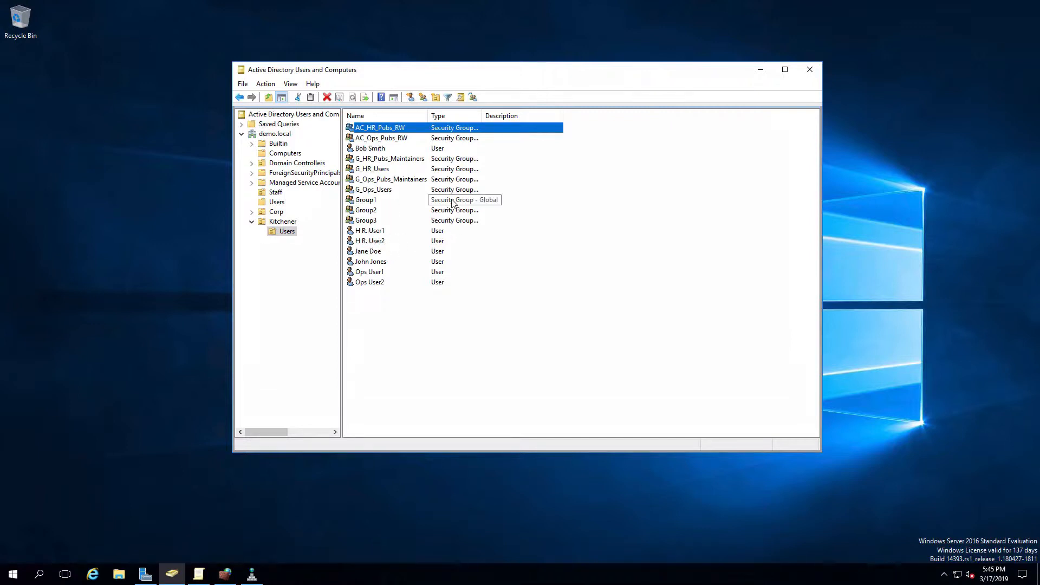
mouse_move(373, 272)
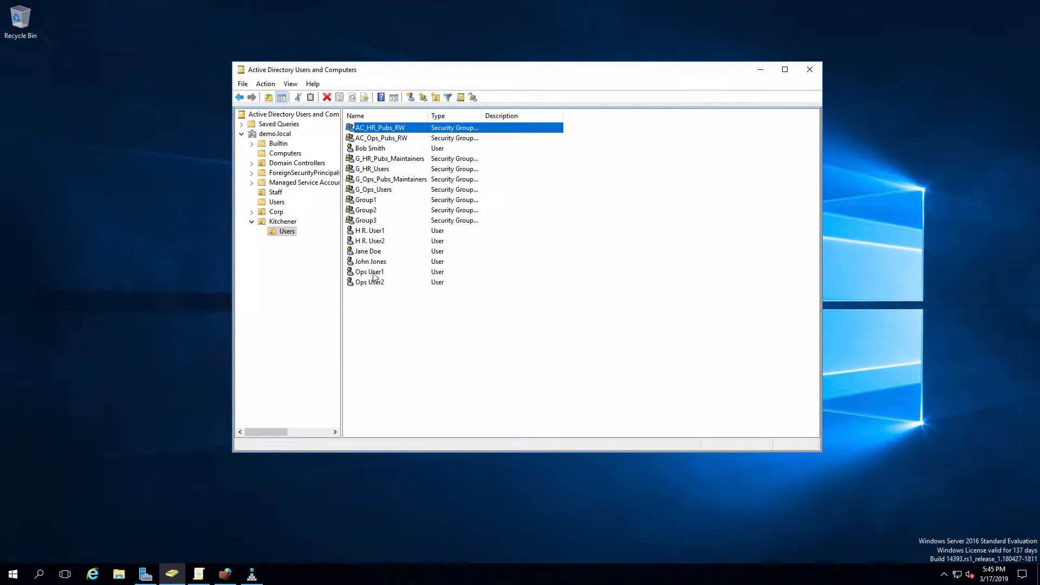
mouse_move(377, 194)
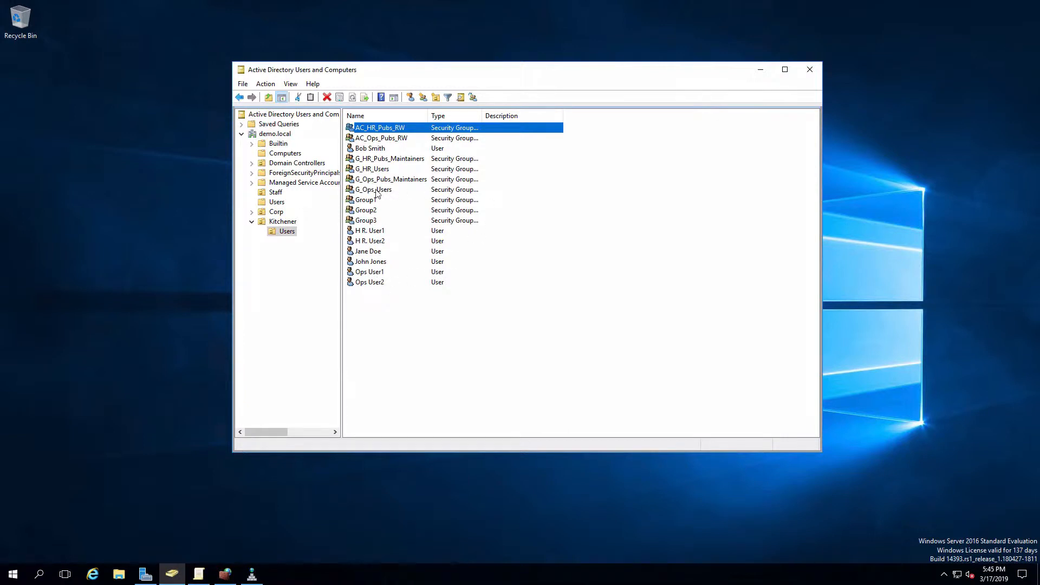
mouse_move(386, 196)
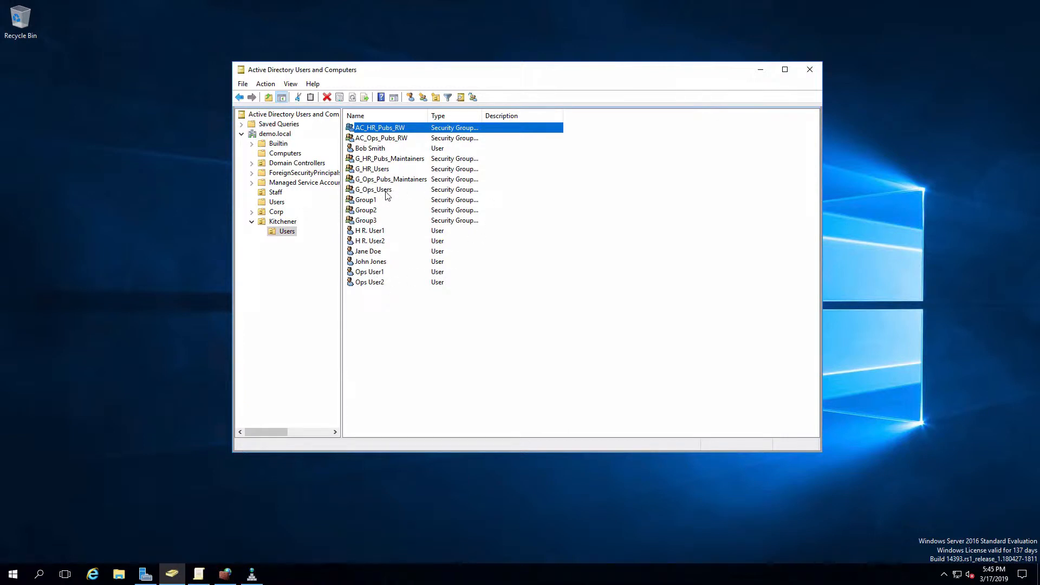
mouse_move(472, 179)
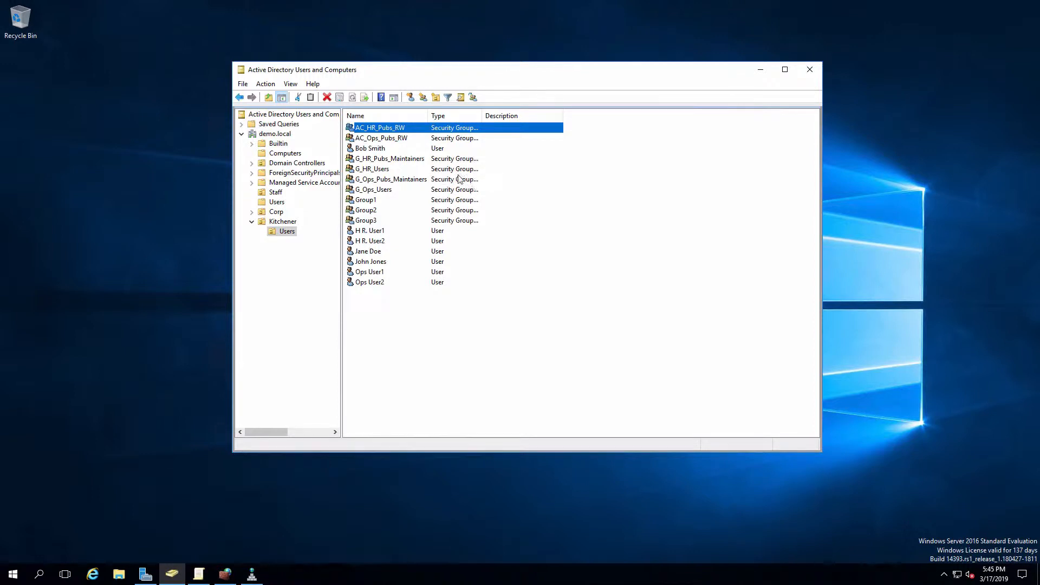
mouse_move(401, 164)
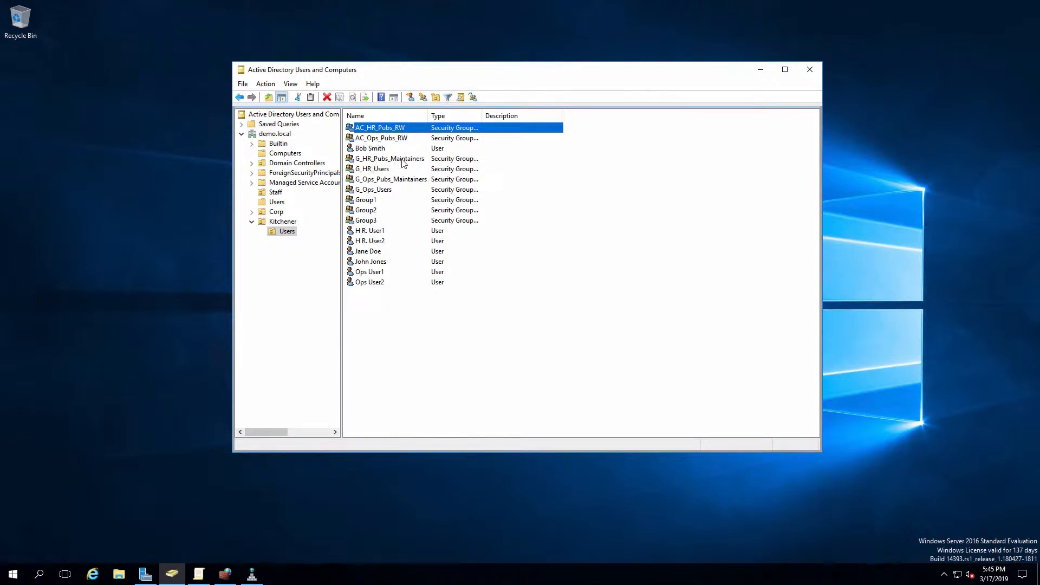
mouse_move(368, 183)
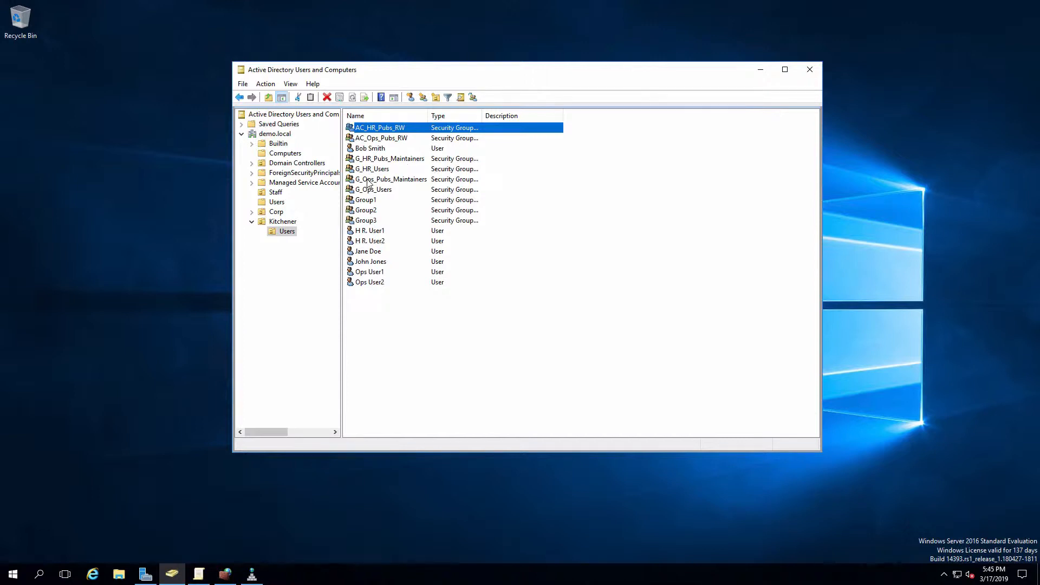
mouse_move(416, 182)
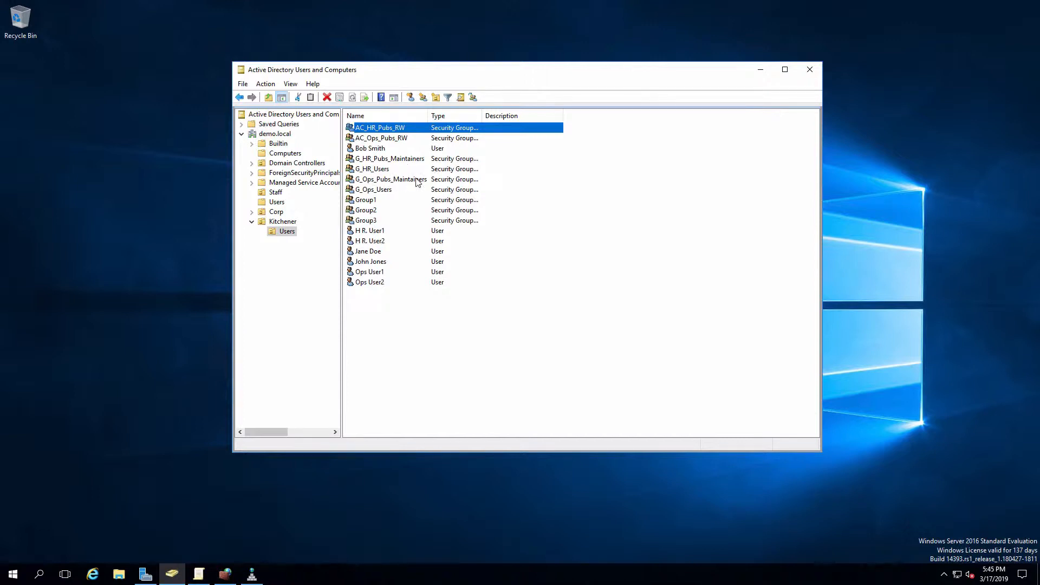
mouse_move(394, 233)
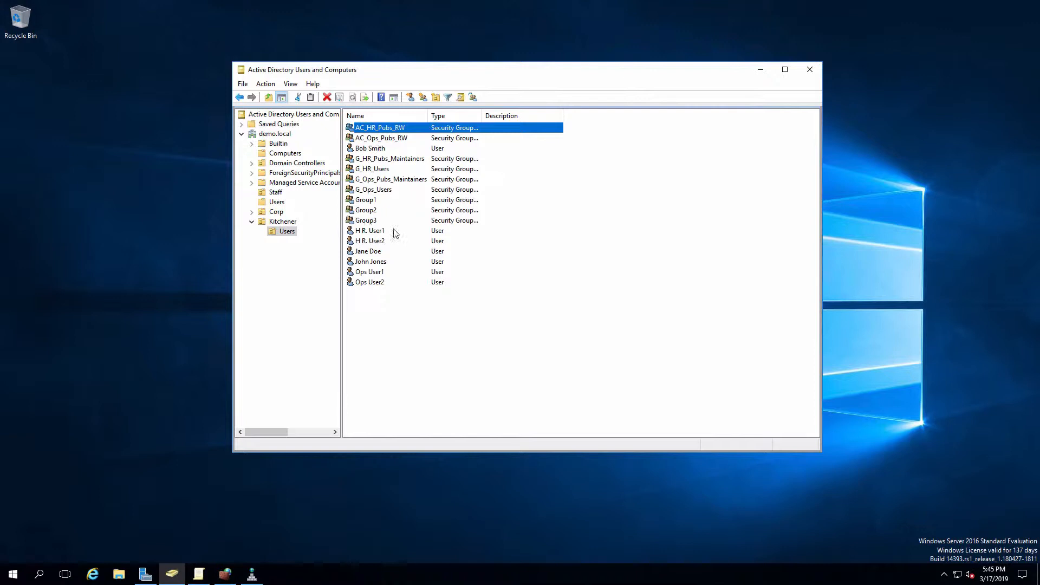
mouse_move(378, 233)
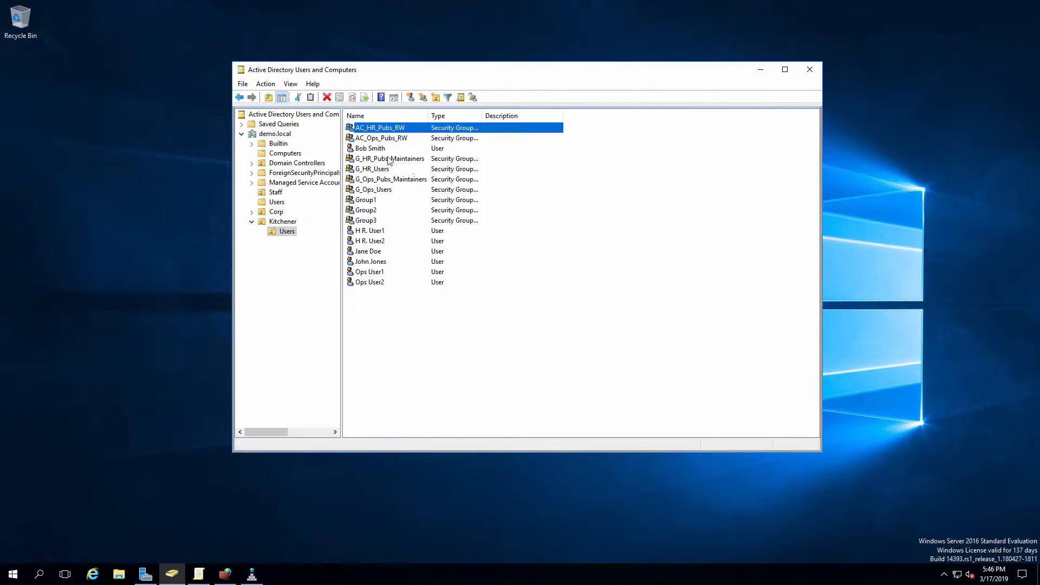
mouse_move(401, 280)
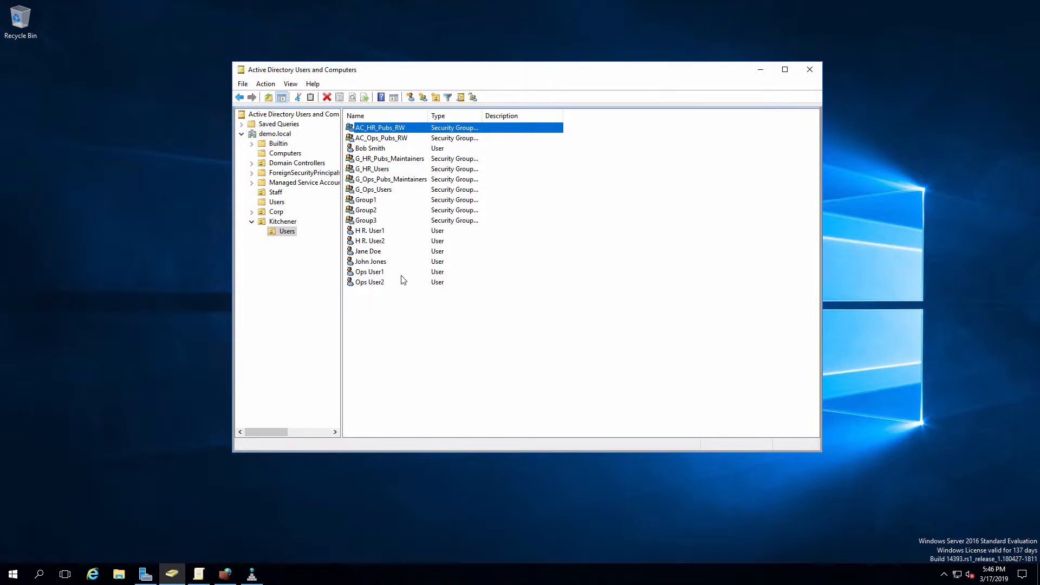
mouse_move(446, 224)
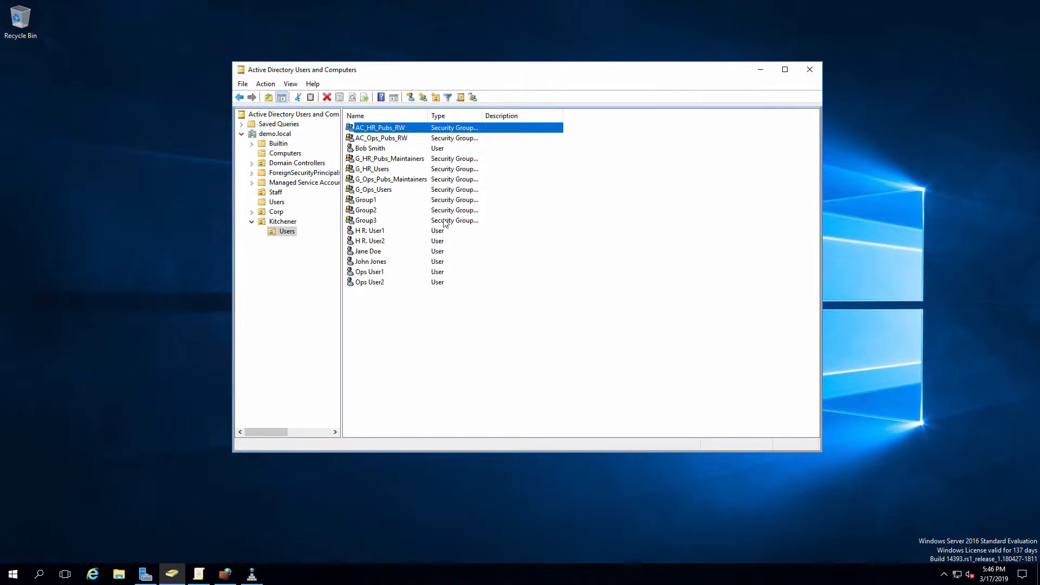
mouse_move(414, 184)
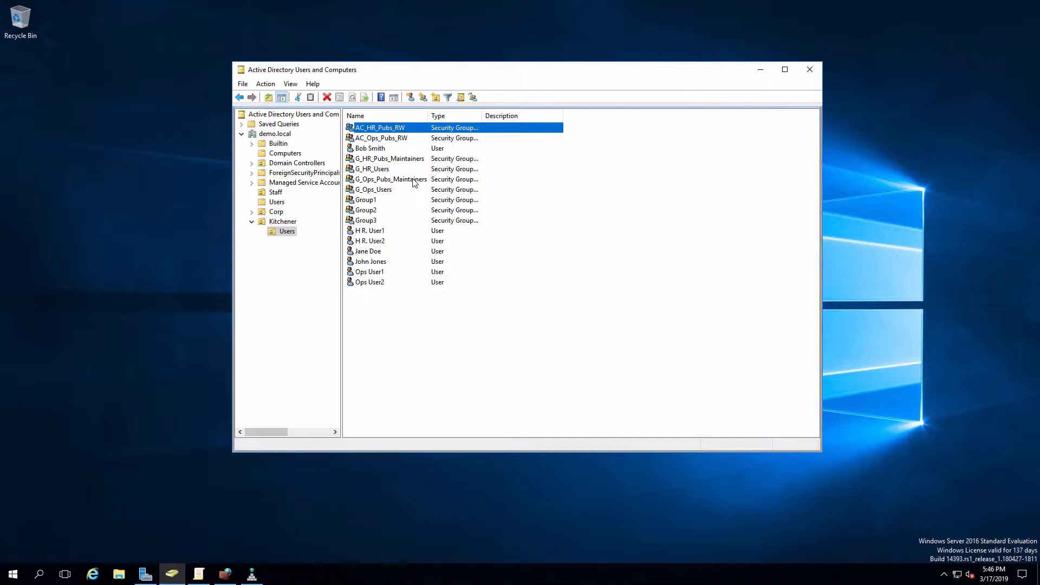
mouse_move(441, 231)
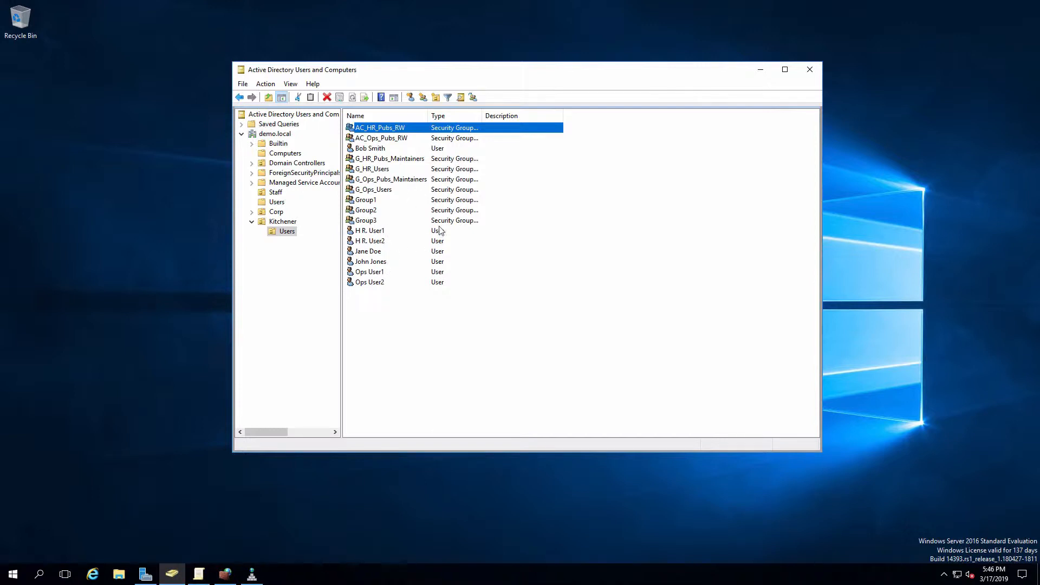
mouse_move(531, 195)
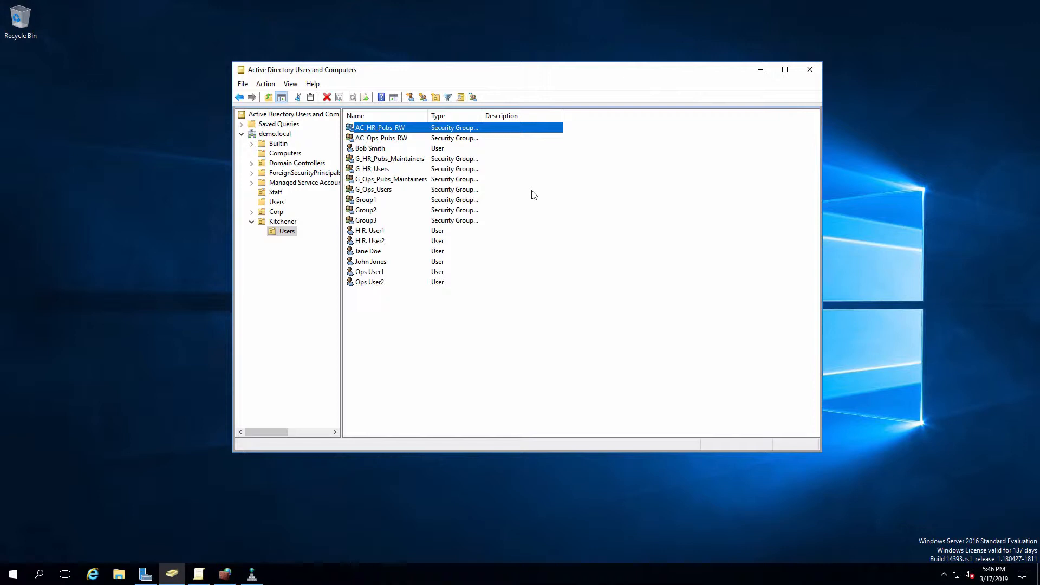
mouse_move(488, 226)
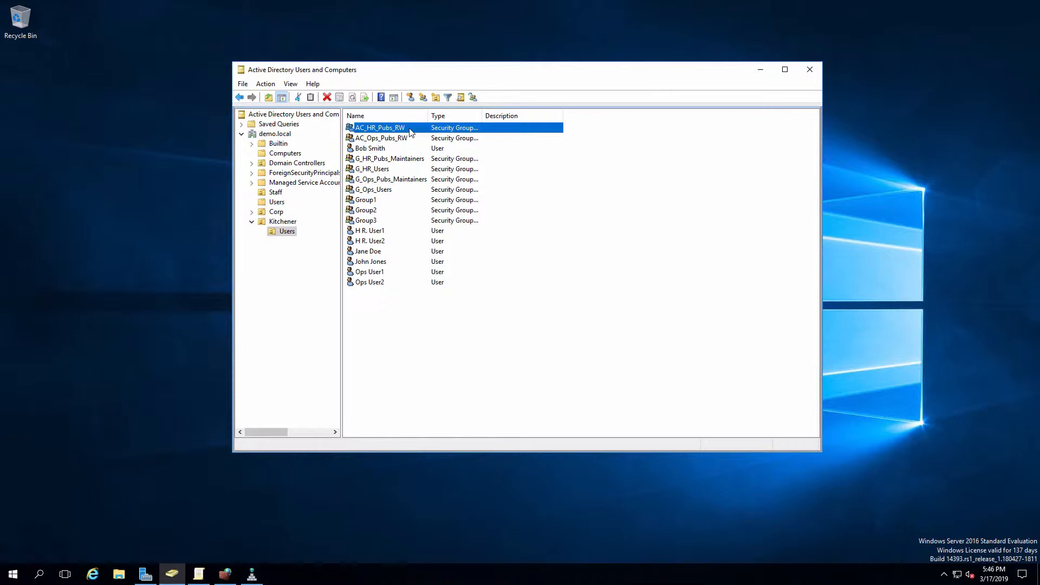
mouse_move(392, 131)
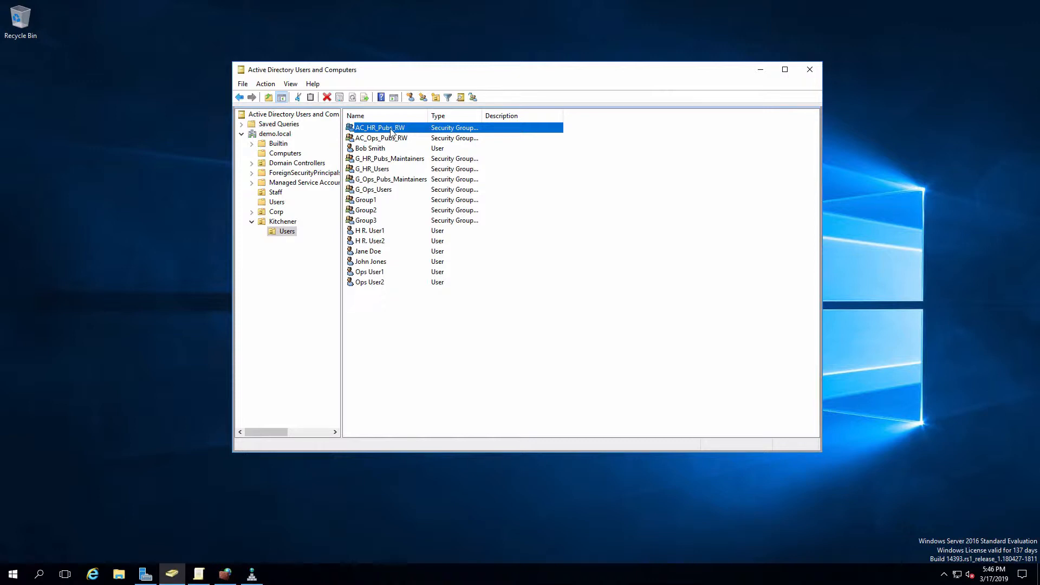
mouse_move(404, 140)
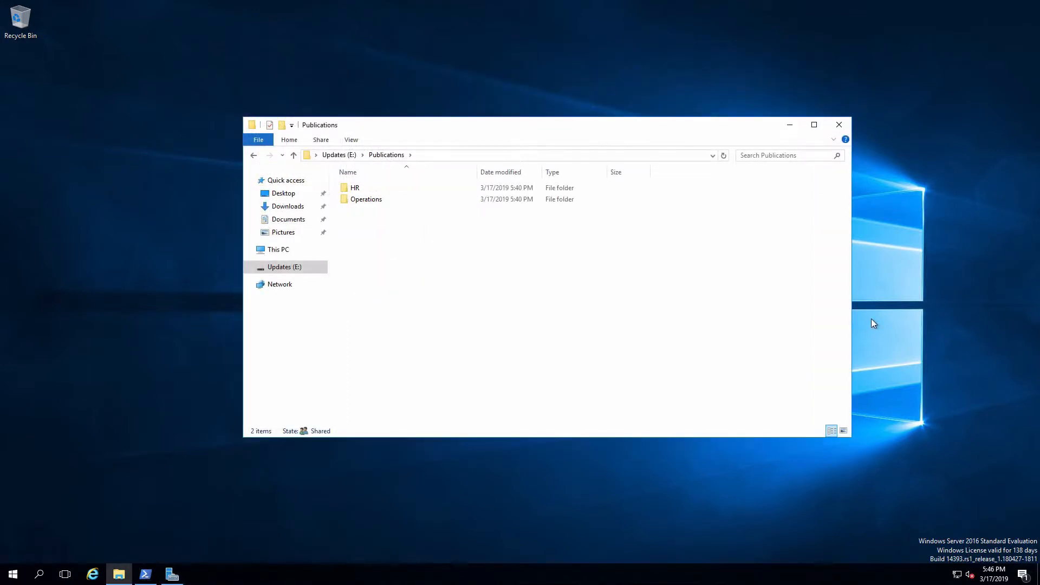
mouse_move(504, 322)
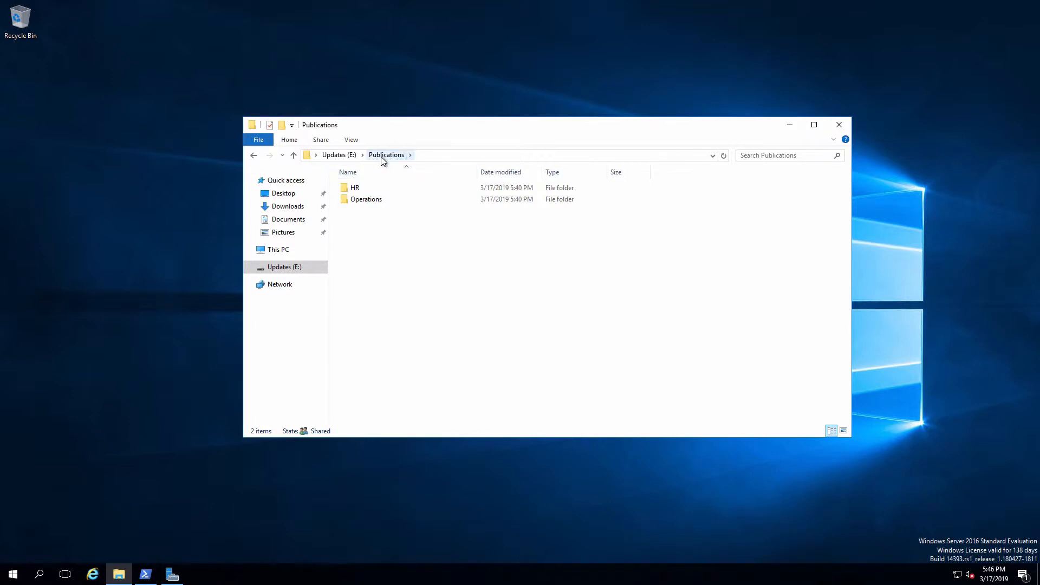
Step: Go up to the root of Updates (E:) listing Data1–Data4, Publications and Updates
left_click(338, 155)
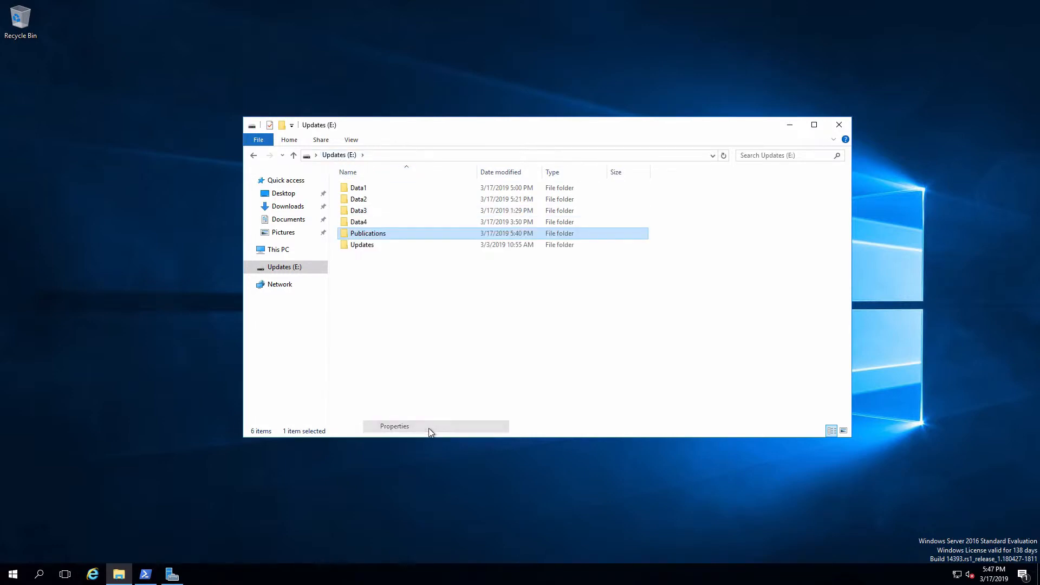
Step: Show the Publications folder's advanced security settings with its six entries inherited from E:\
left_click(394, 426)
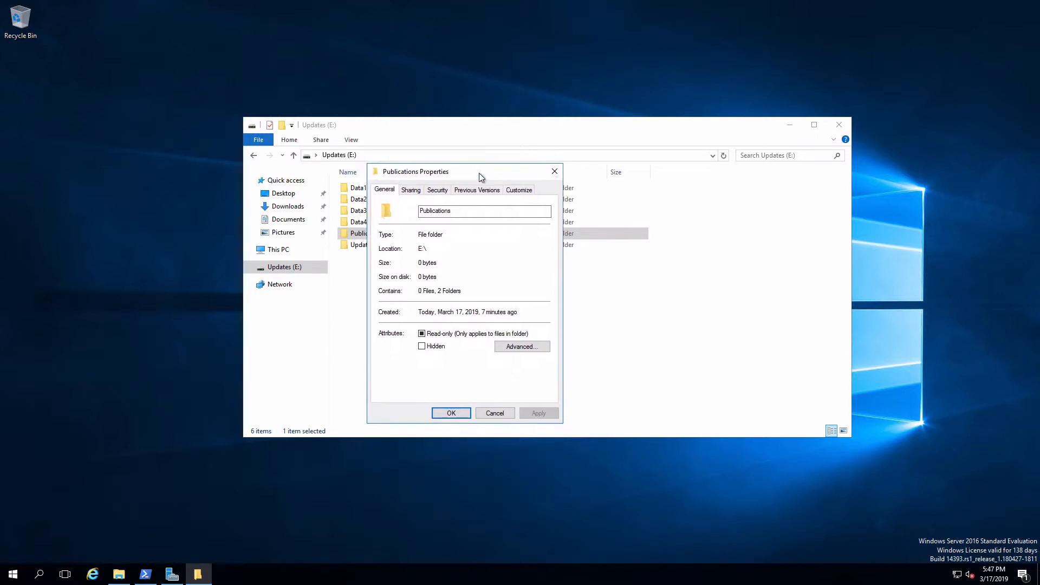
left_click(437, 189)
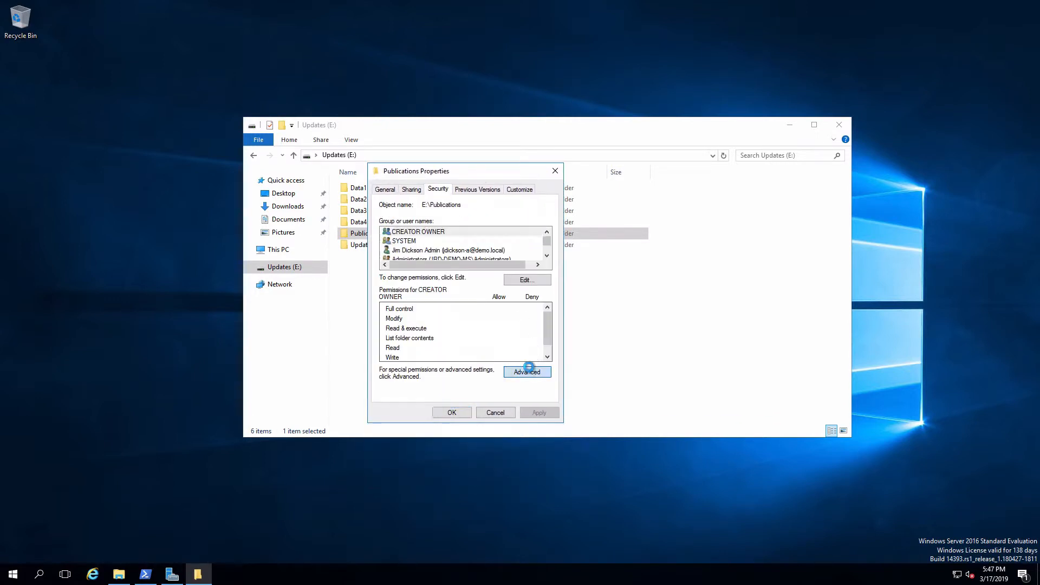
left_click(526, 372)
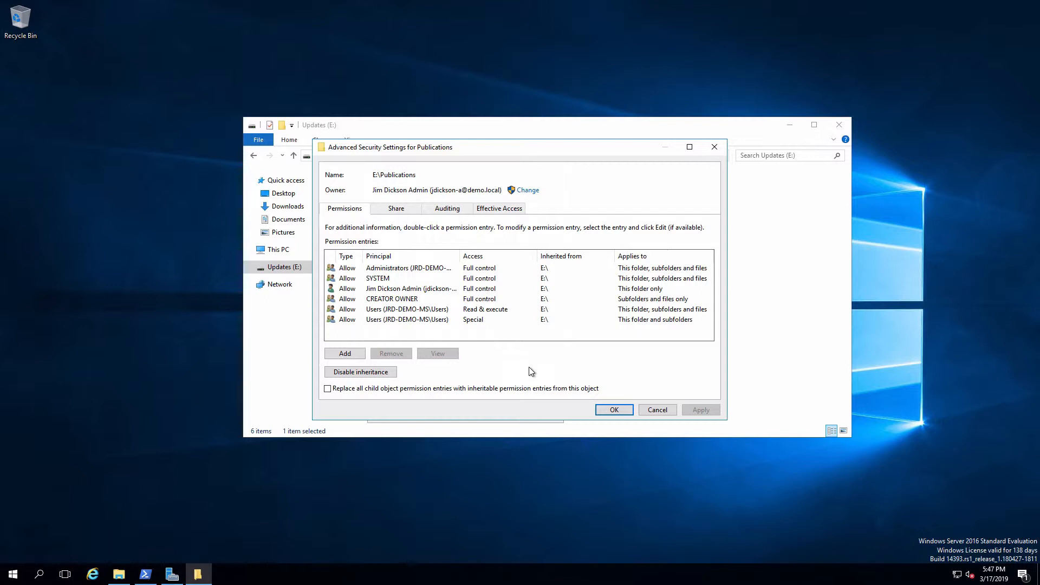
mouse_move(603, 331)
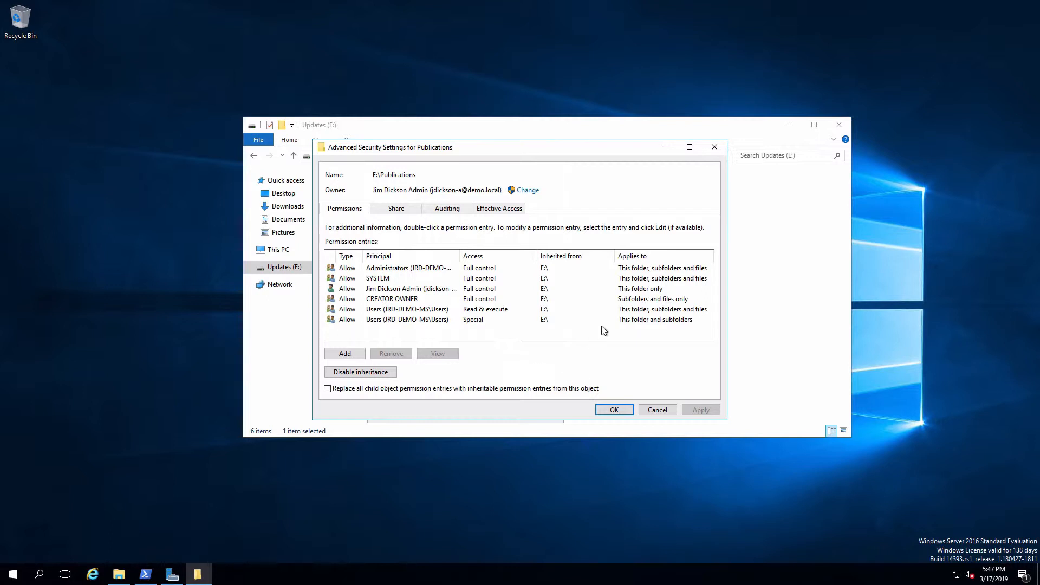
mouse_move(550, 270)
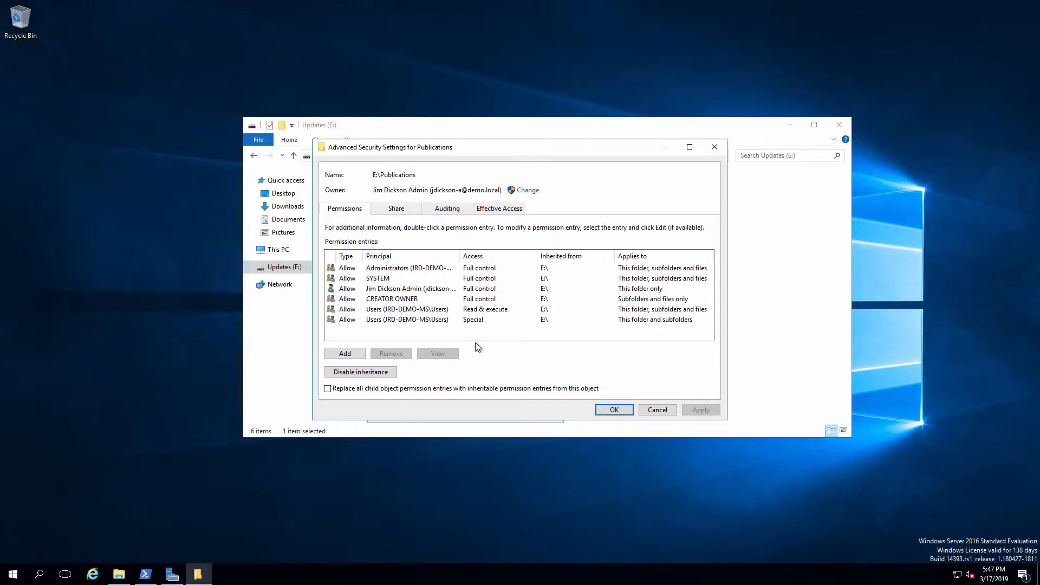
mouse_move(424, 325)
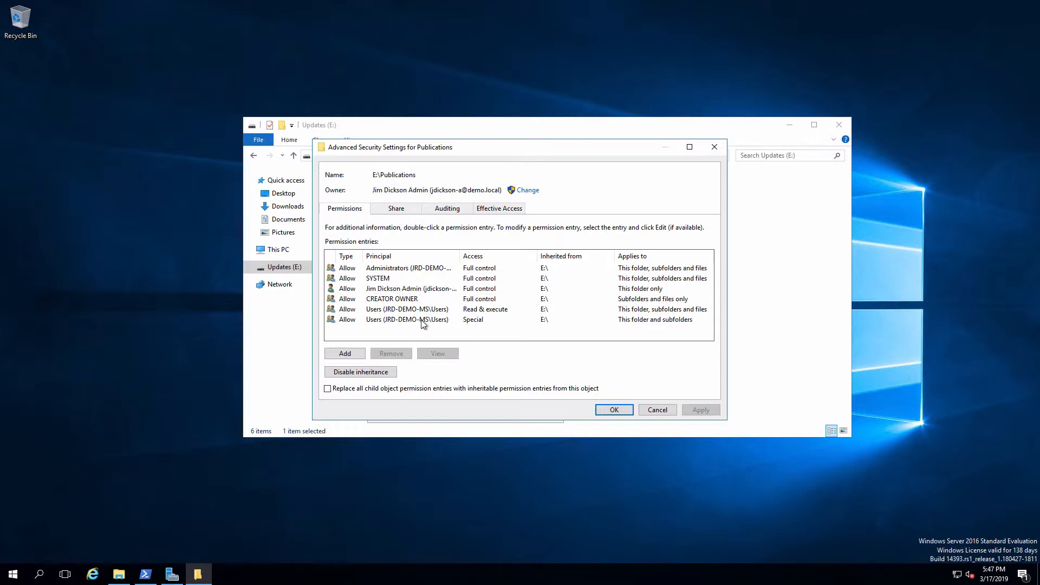
mouse_move(527, 358)
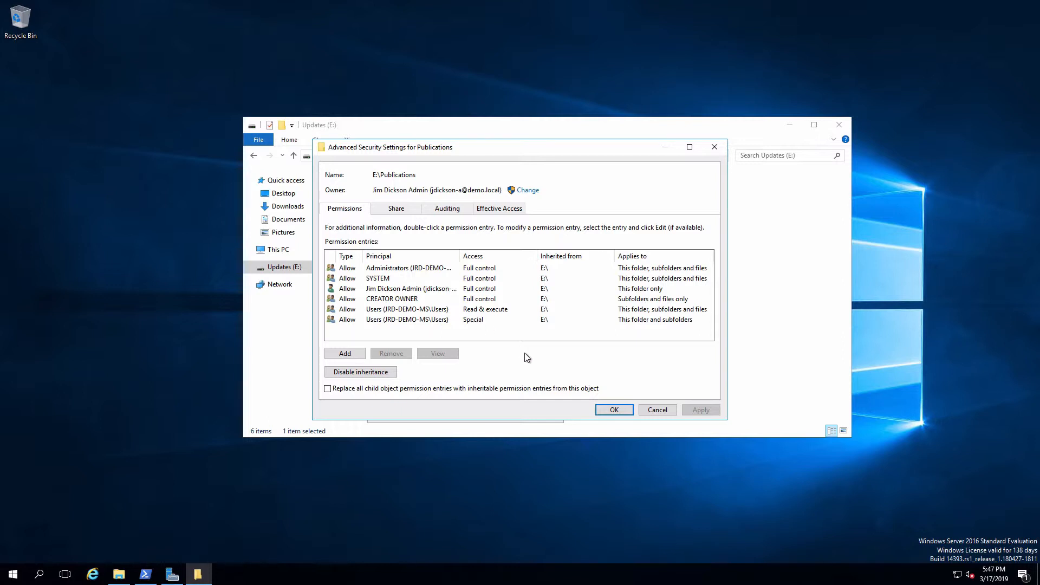
Step: Disable inheritance on Publications, converting entries to explicit, and remove the Users special-access entry
left_click(359, 371)
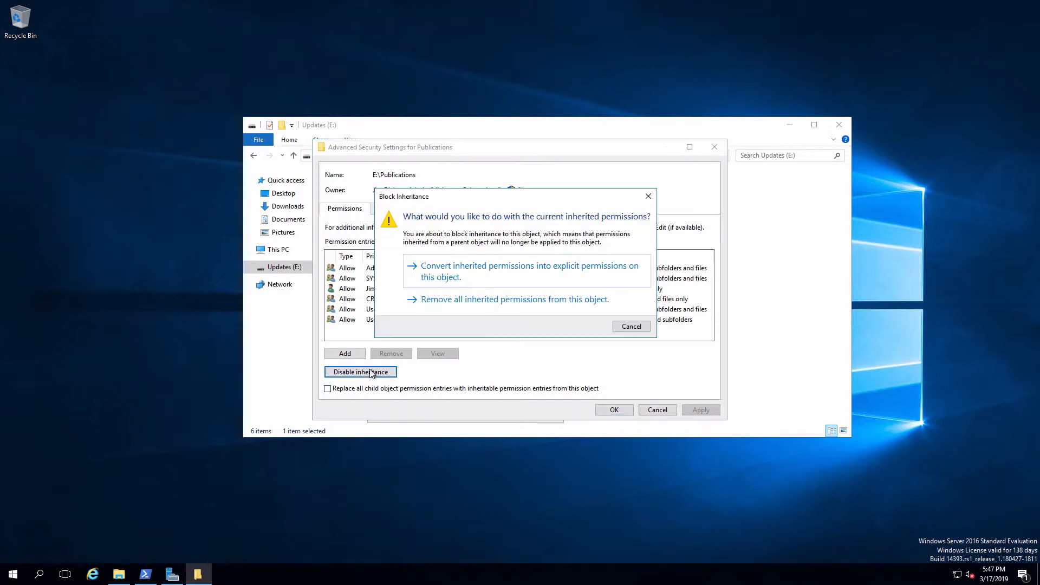
left_click(529, 271)
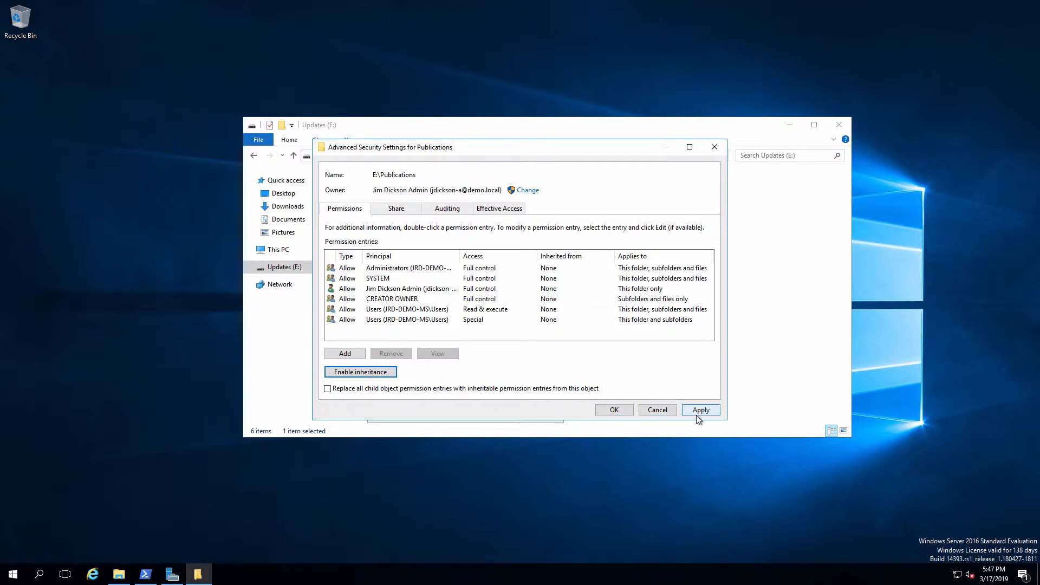
left_click(701, 409)
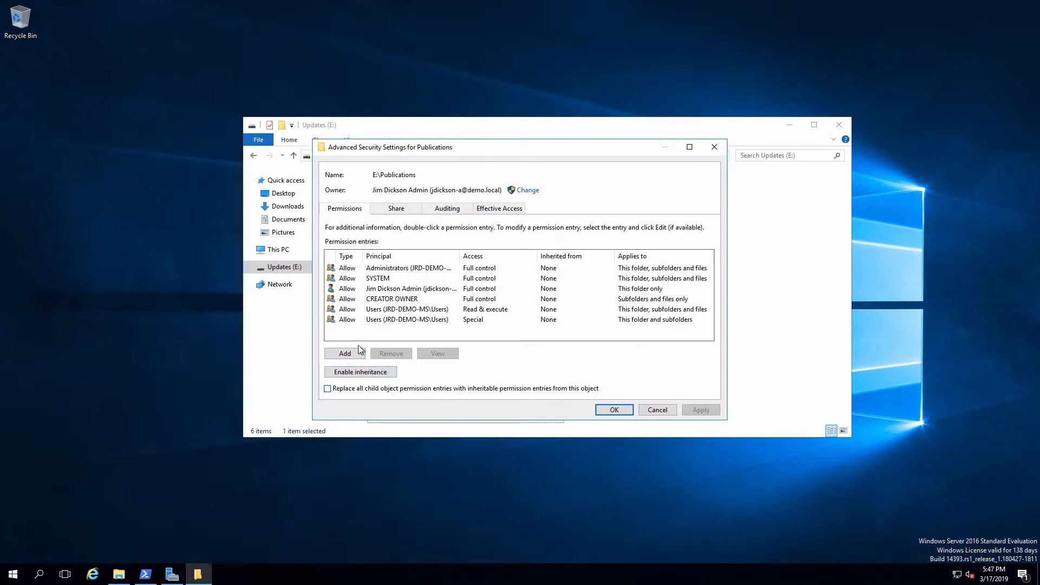
left_click(392, 353)
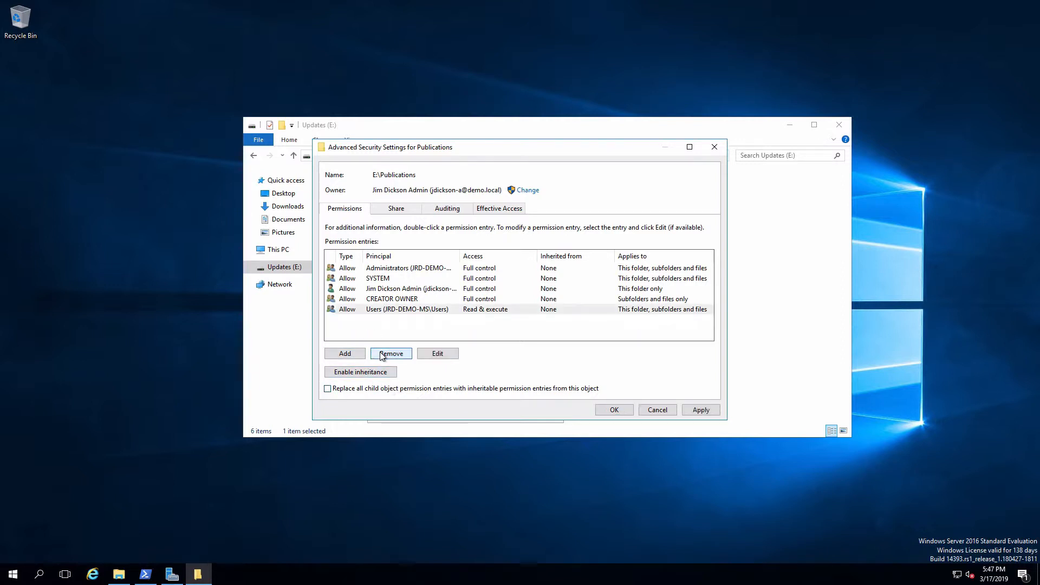
mouse_move(702, 410)
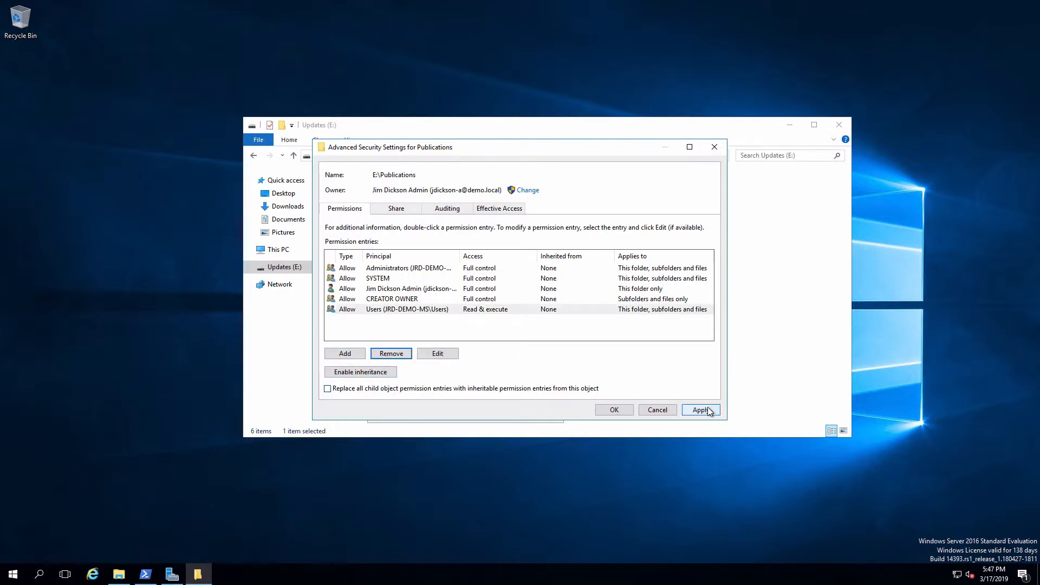
left_click(701, 410)
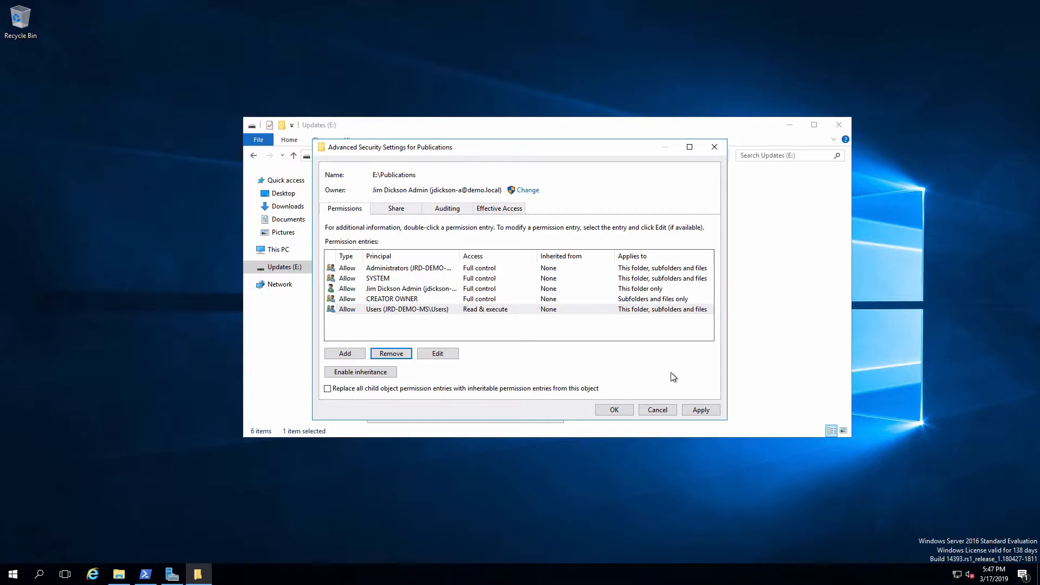
mouse_move(503, 324)
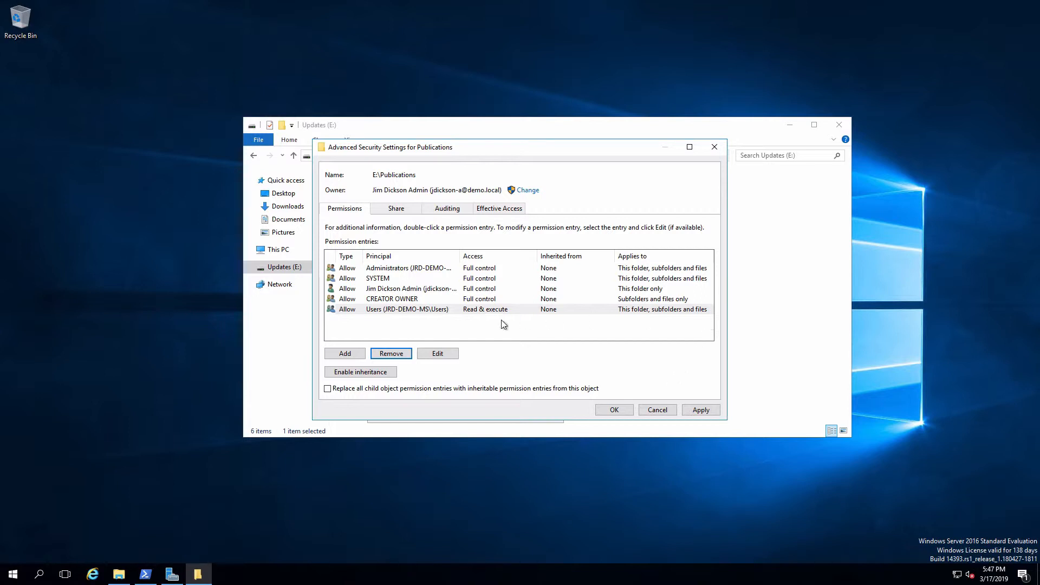
mouse_move(462, 315)
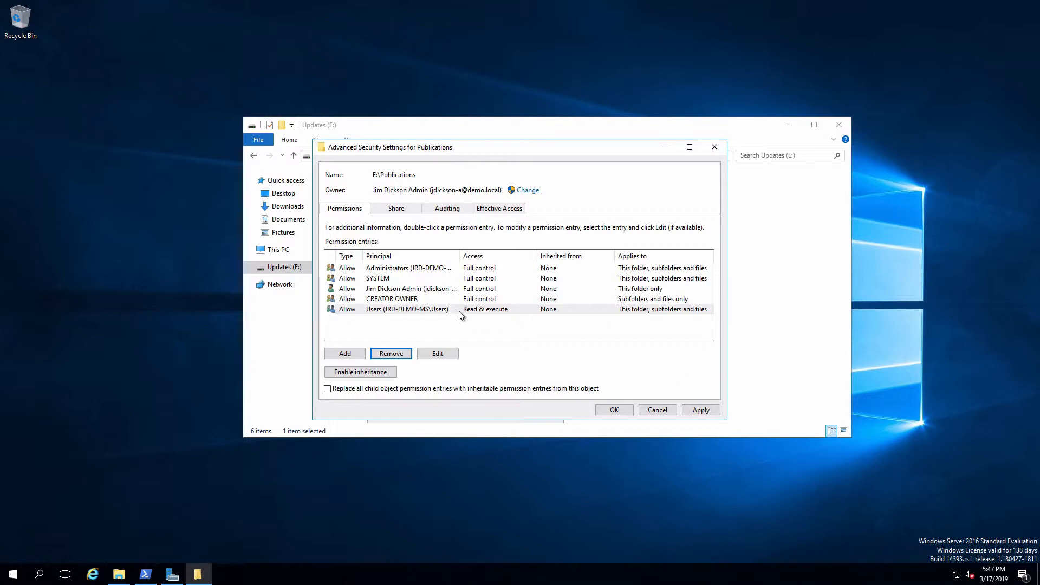
mouse_move(635, 316)
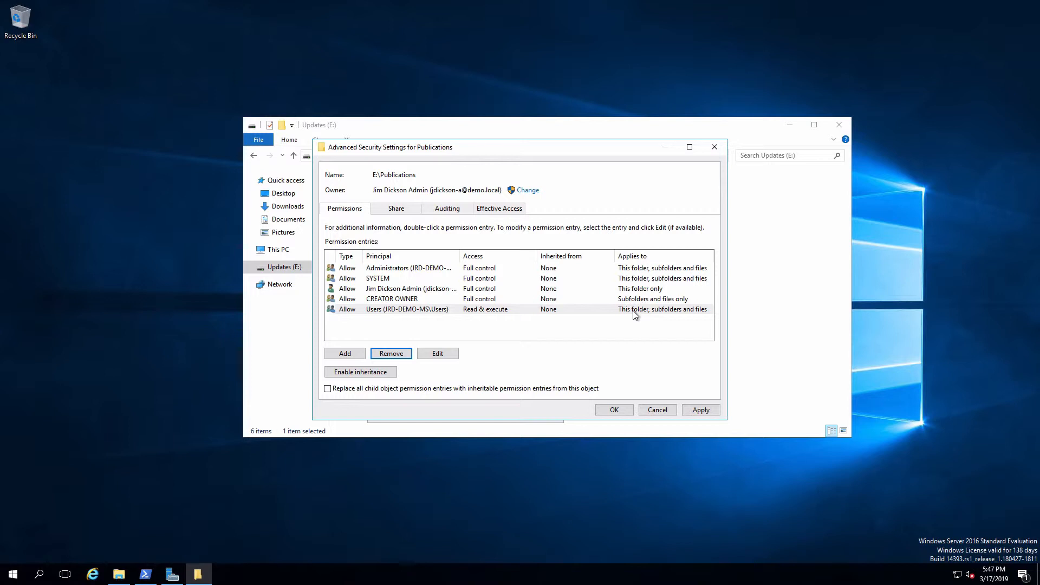
mouse_move(678, 316)
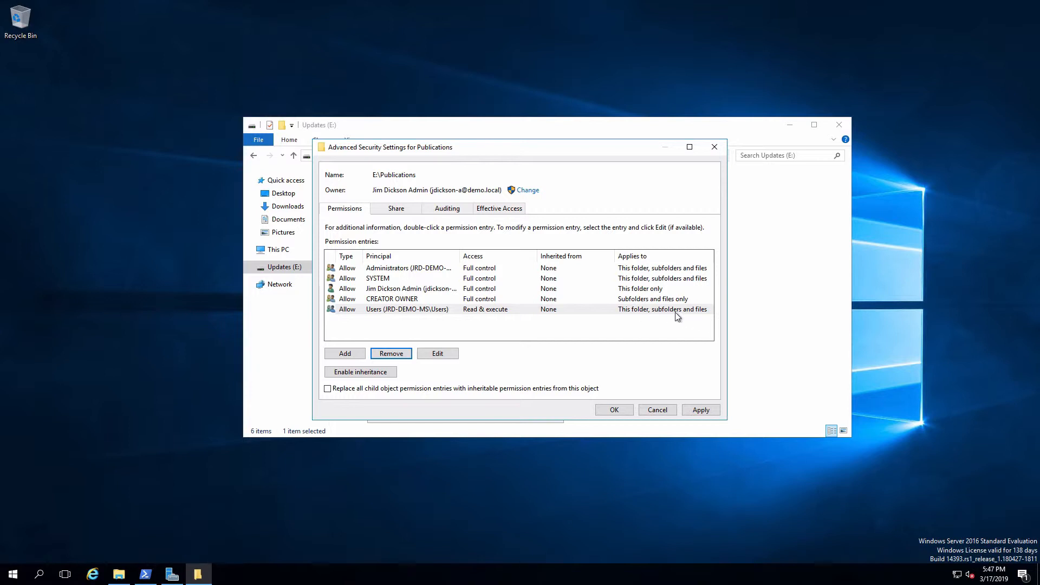
mouse_move(696, 317)
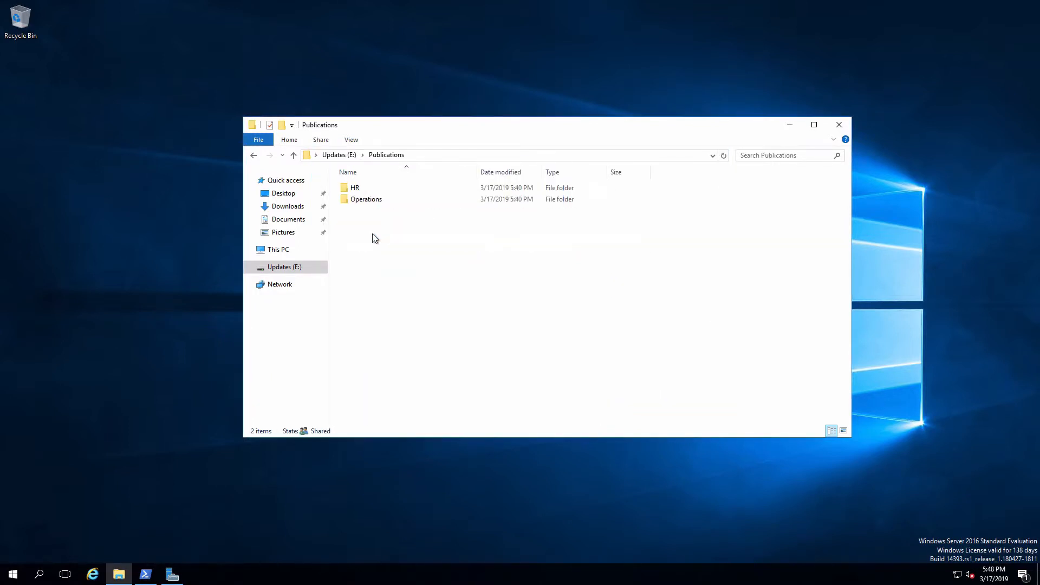
right_click(354, 187)
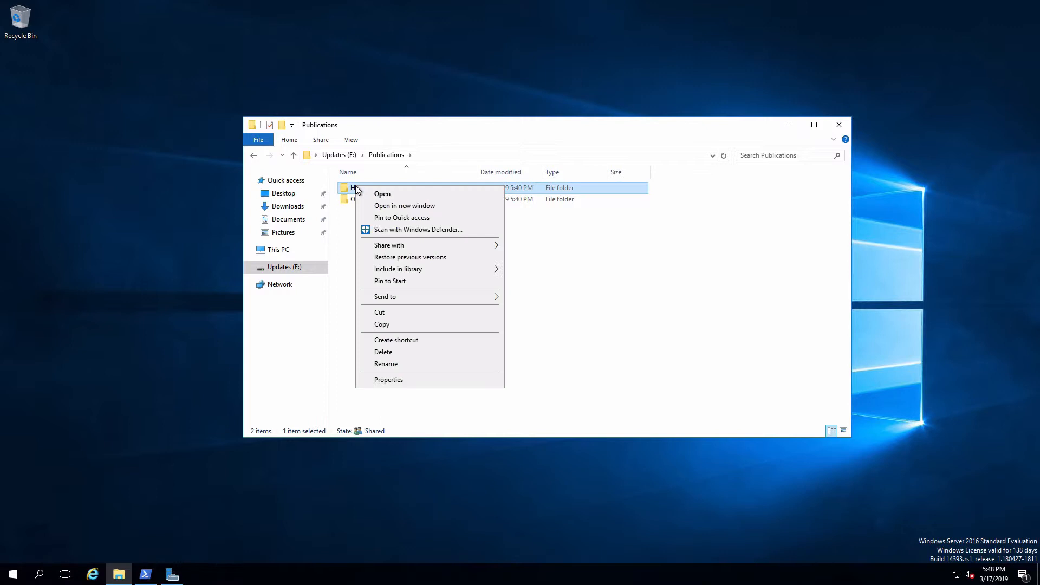
left_click(388, 379)
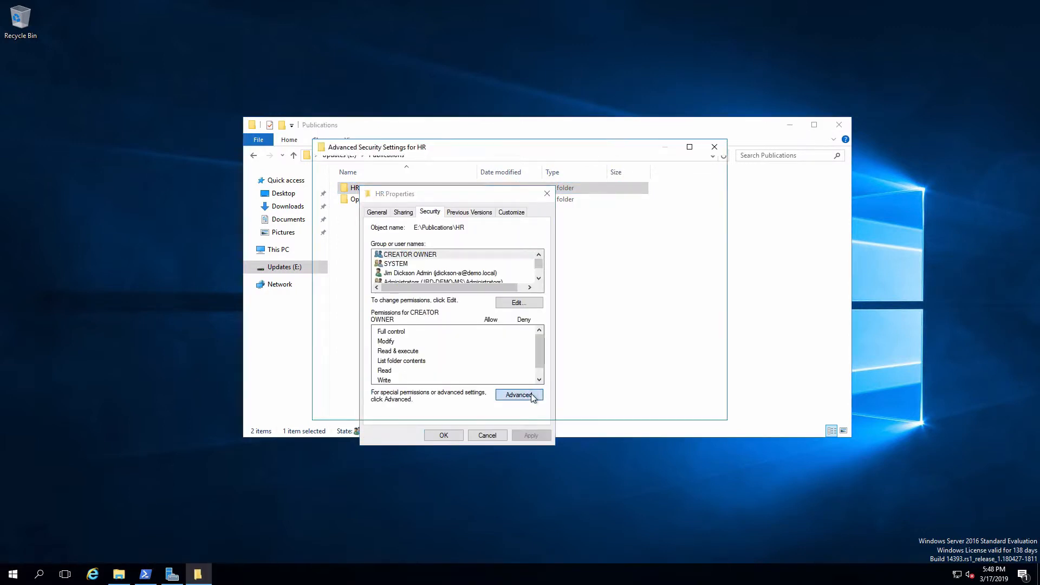
left_click(520, 395)
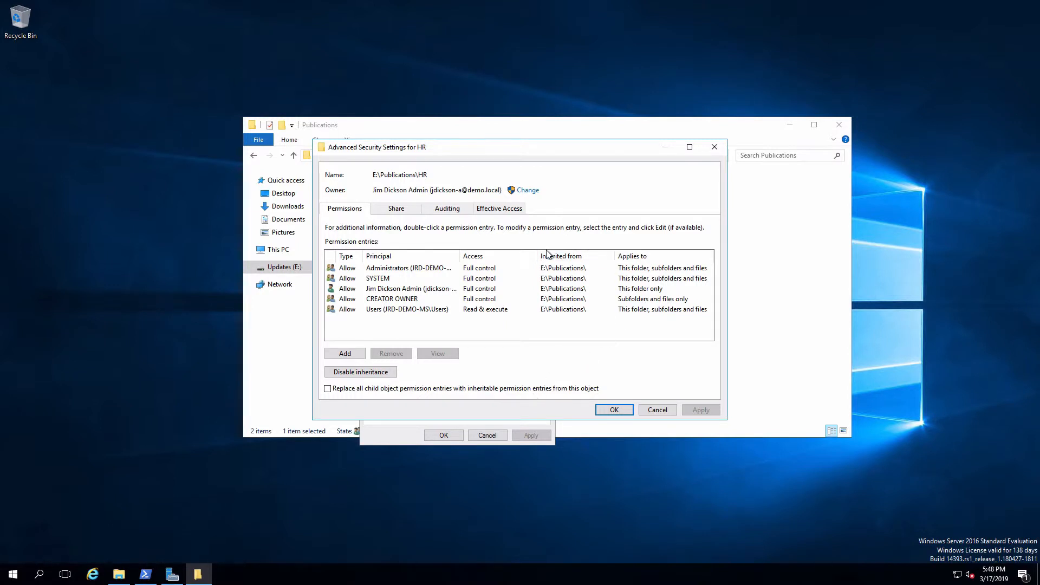
mouse_move(564, 274)
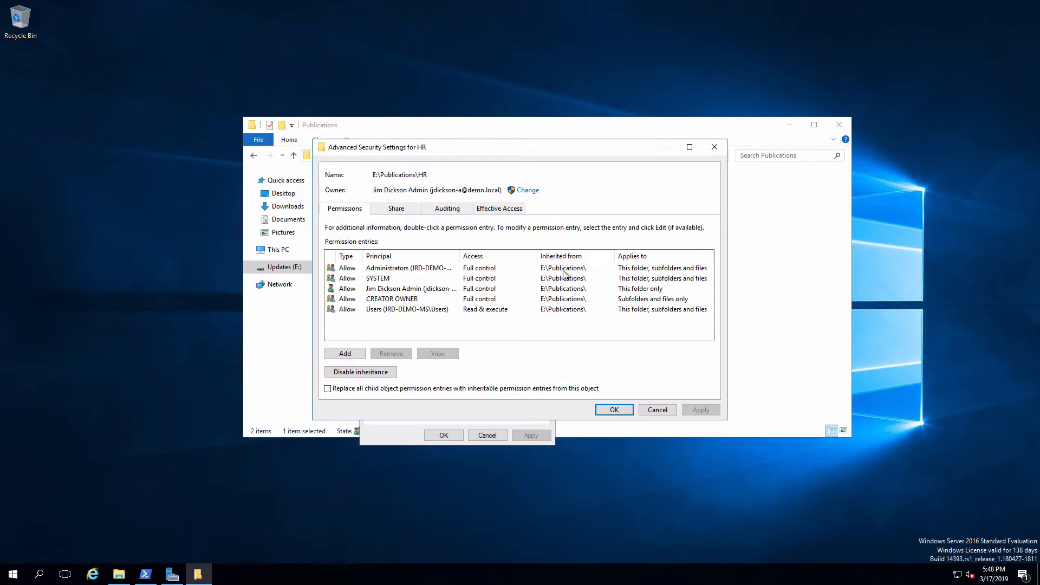
mouse_move(569, 326)
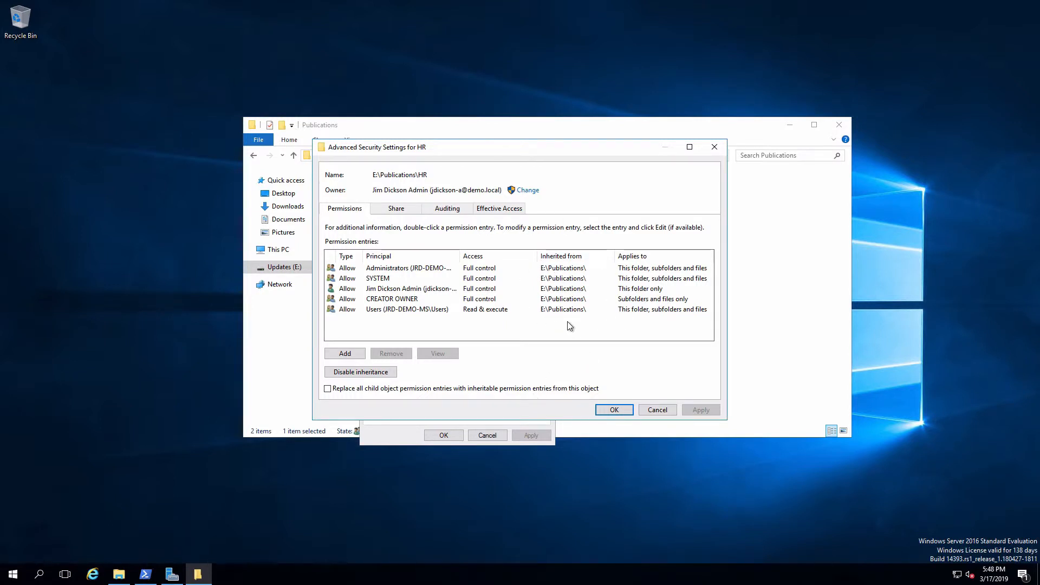
mouse_move(471, 315)
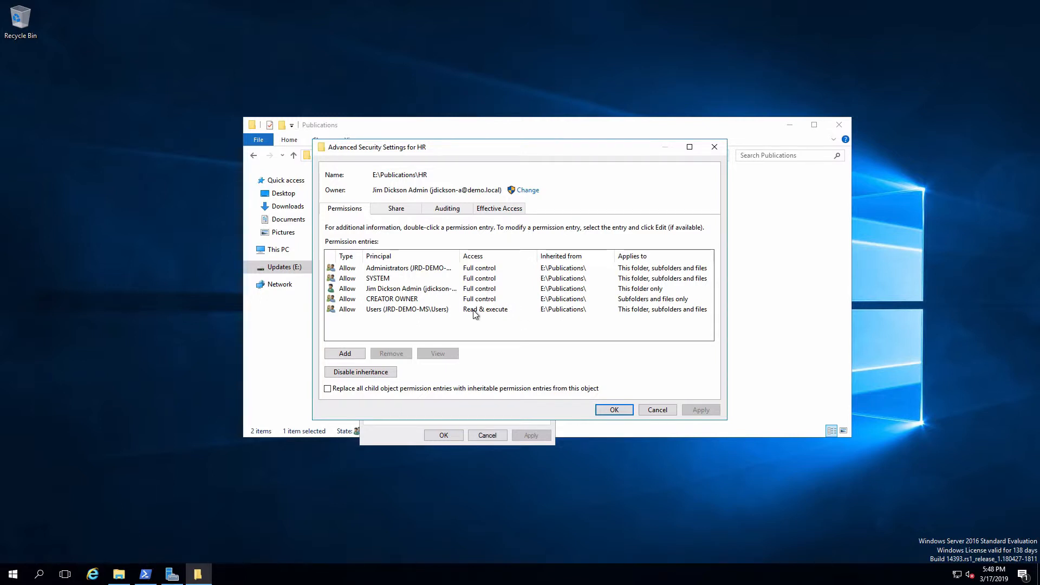
mouse_move(506, 332)
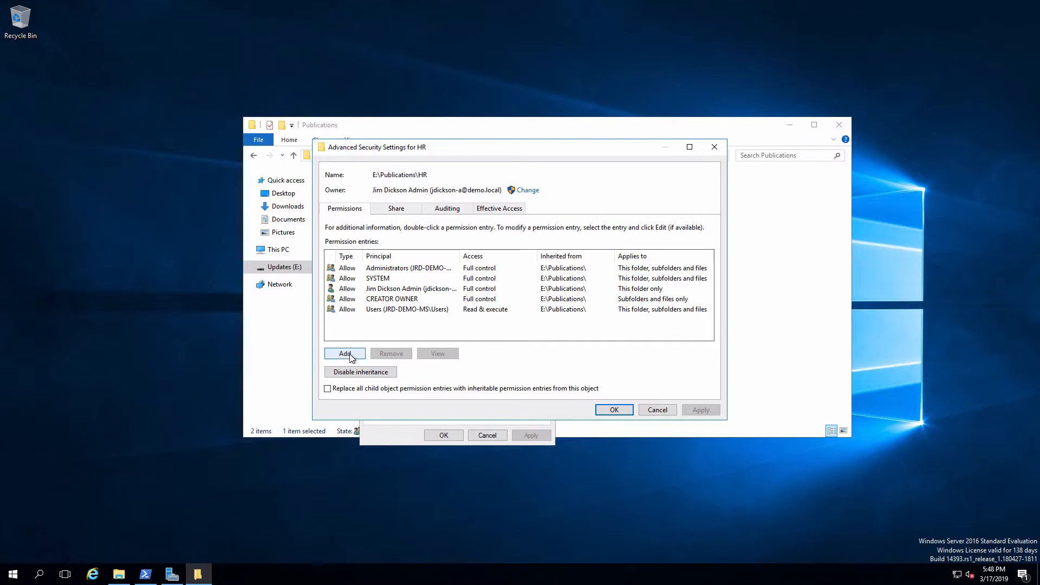
Step: Add an AC_HR_Pubs_RW entry on HR granting Read, write & execute to the folder, subfolders and files
left_click(343, 353)
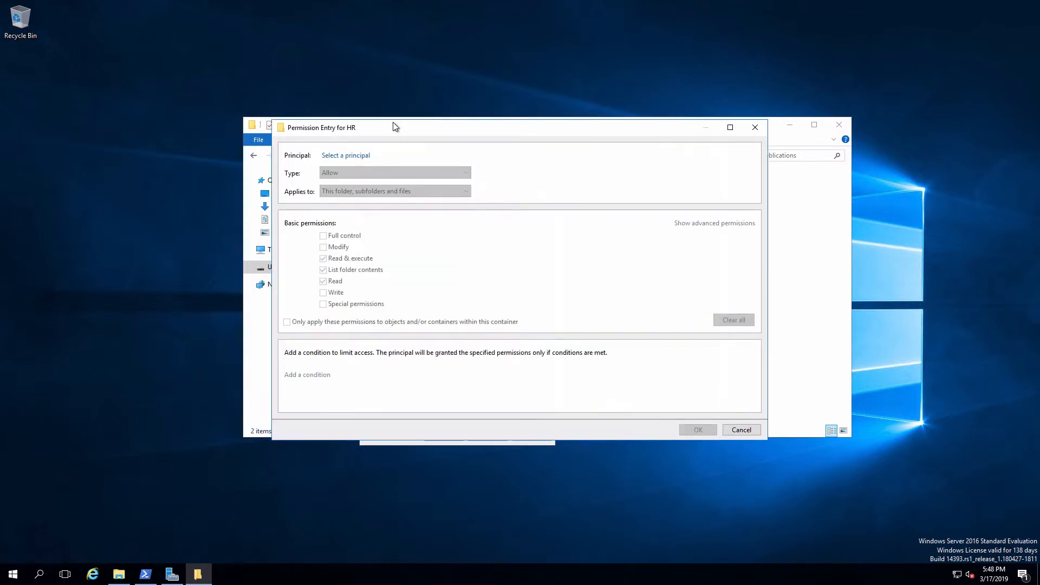
left_click(345, 155)
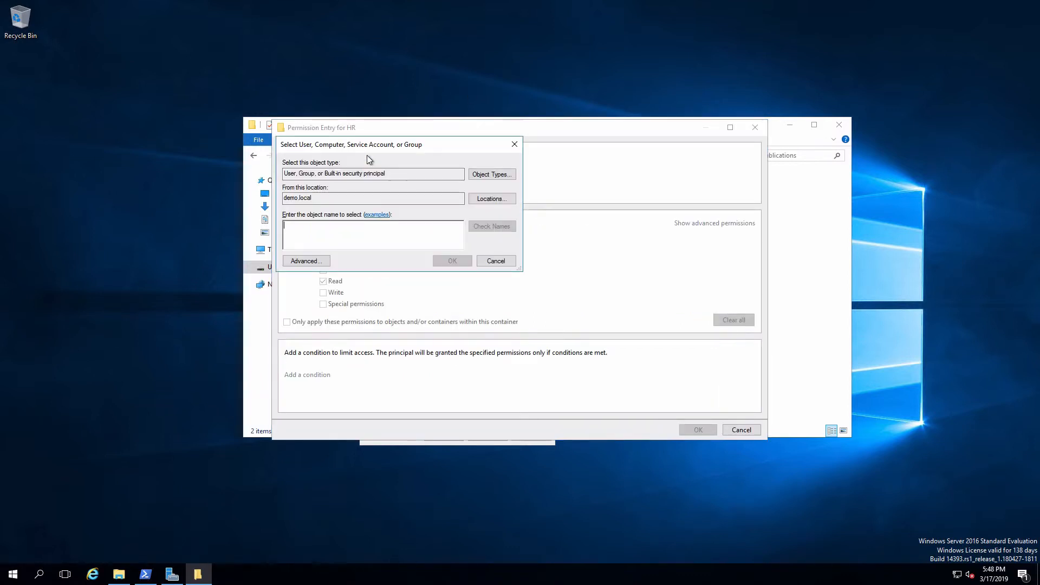
left_click(491, 226)
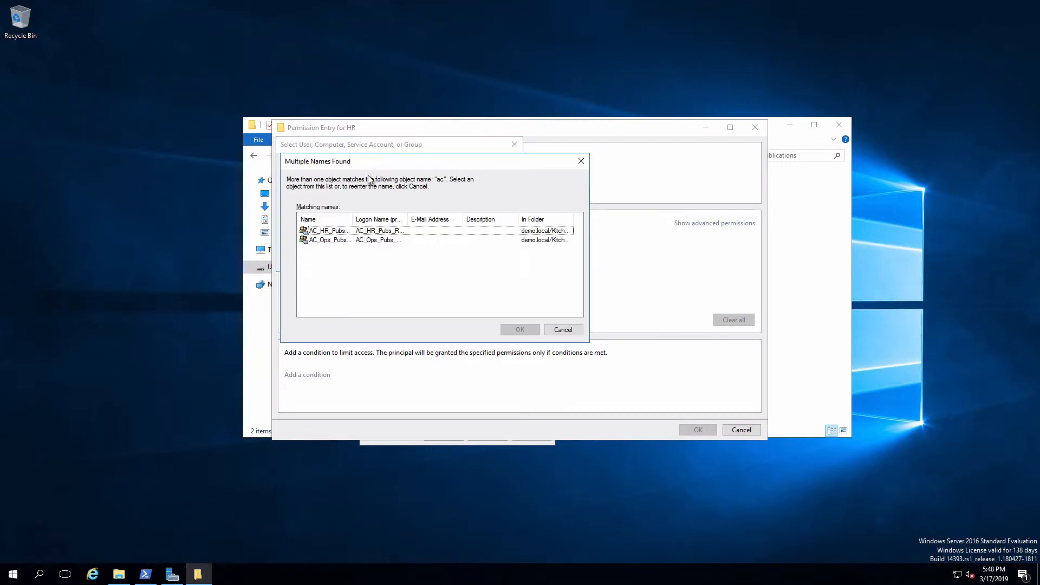
left_click(329, 230)
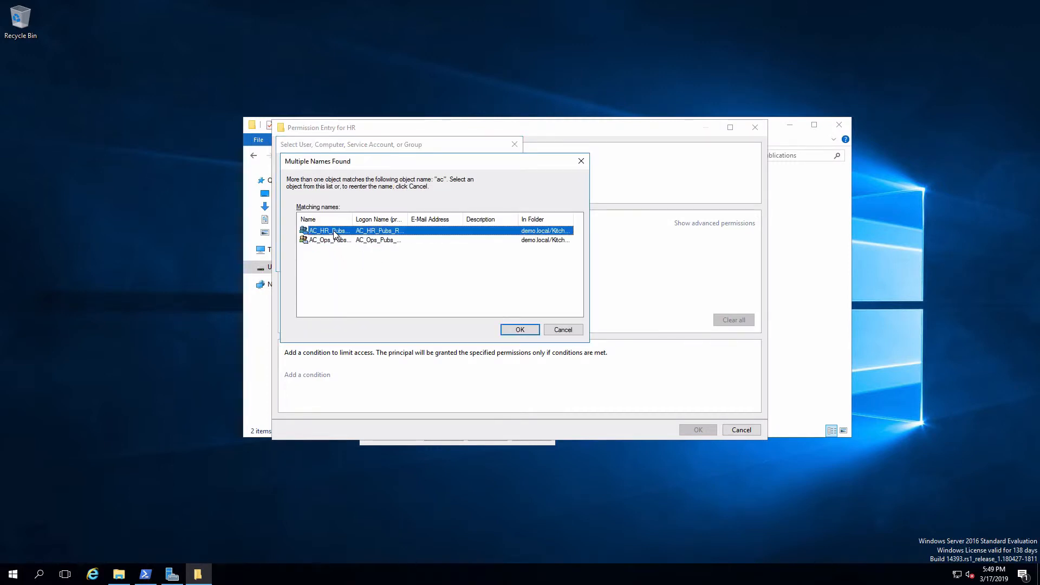
left_click(519, 329)
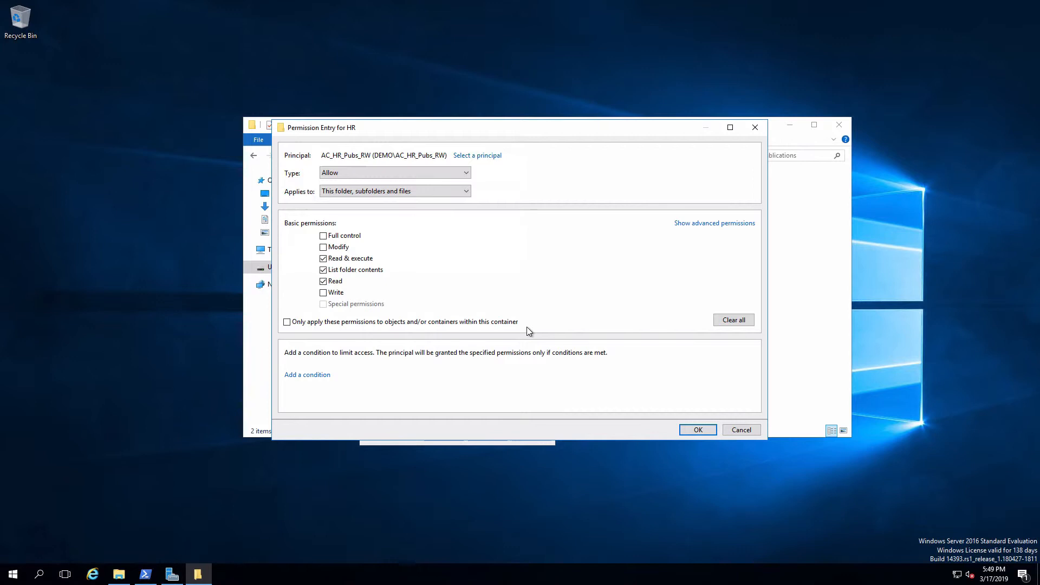
left_click(323, 293)
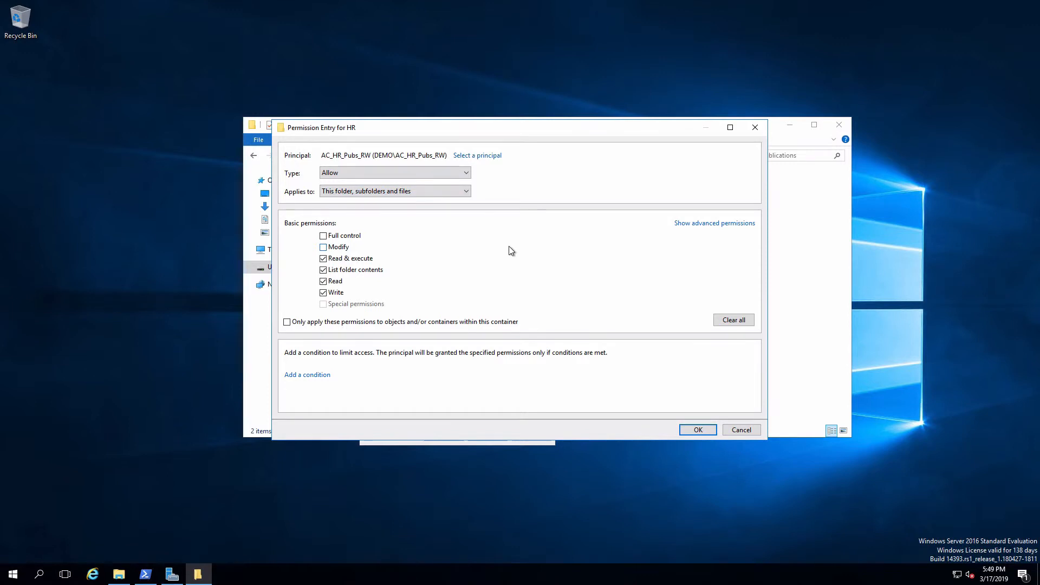
mouse_move(521, 252)
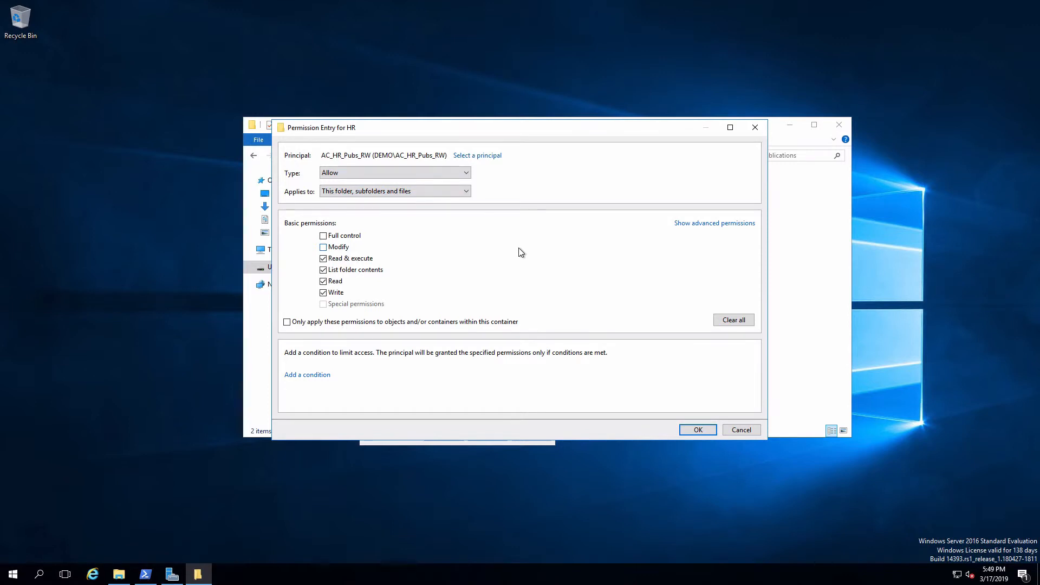
left_click(697, 429)
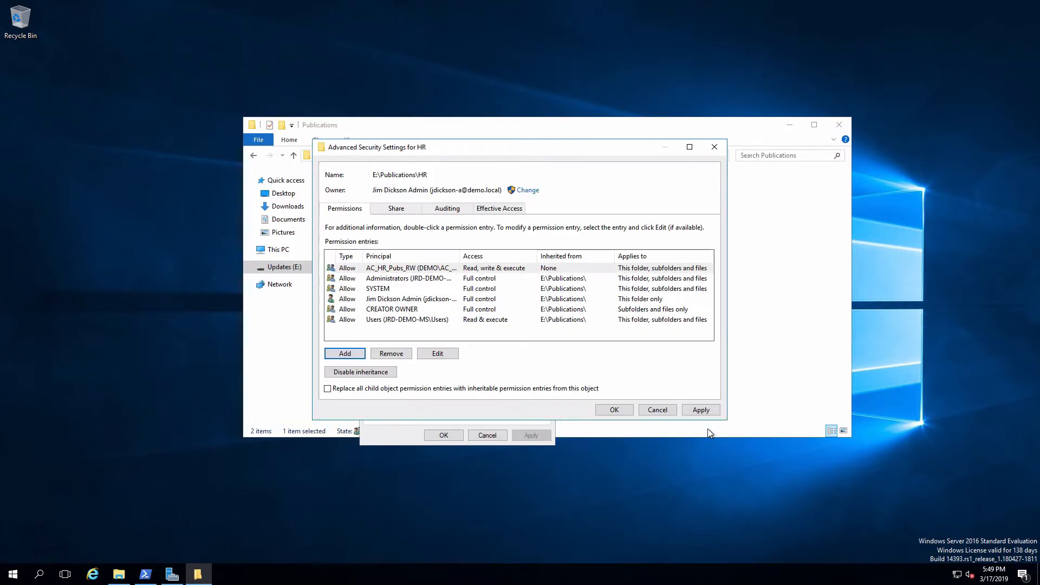
mouse_move(535, 274)
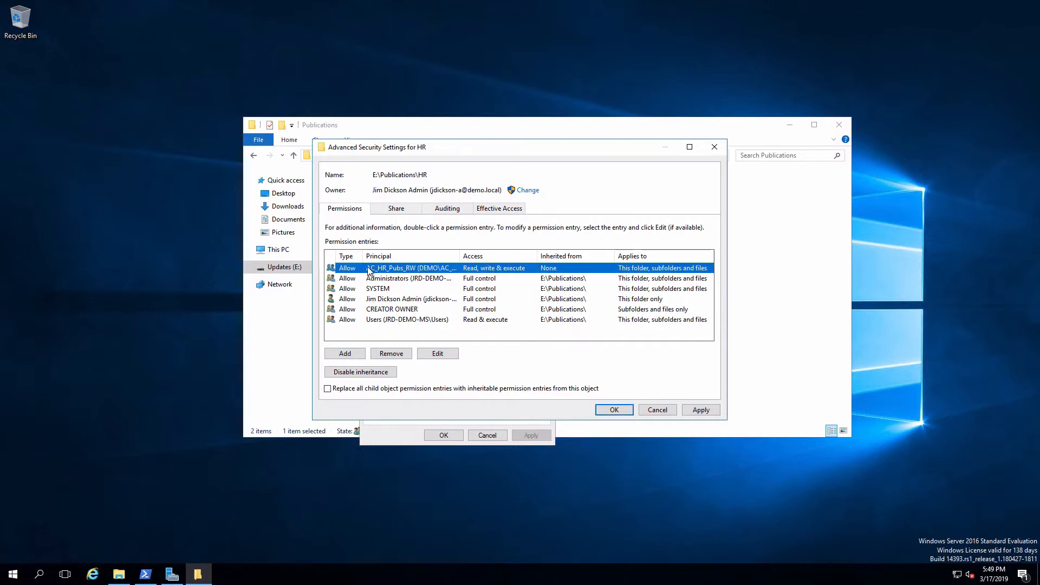
mouse_move(499, 270)
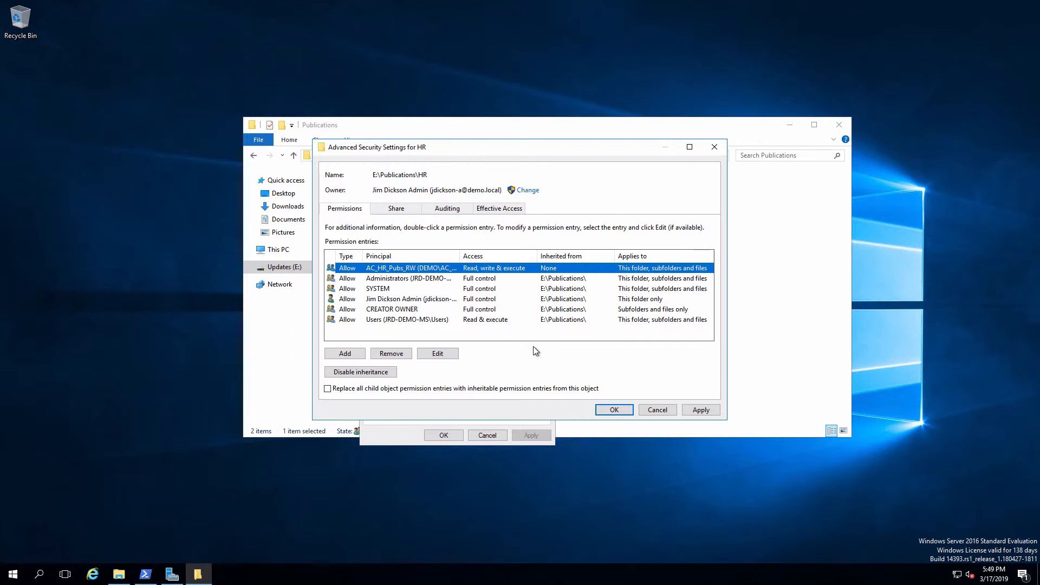
mouse_move(499, 212)
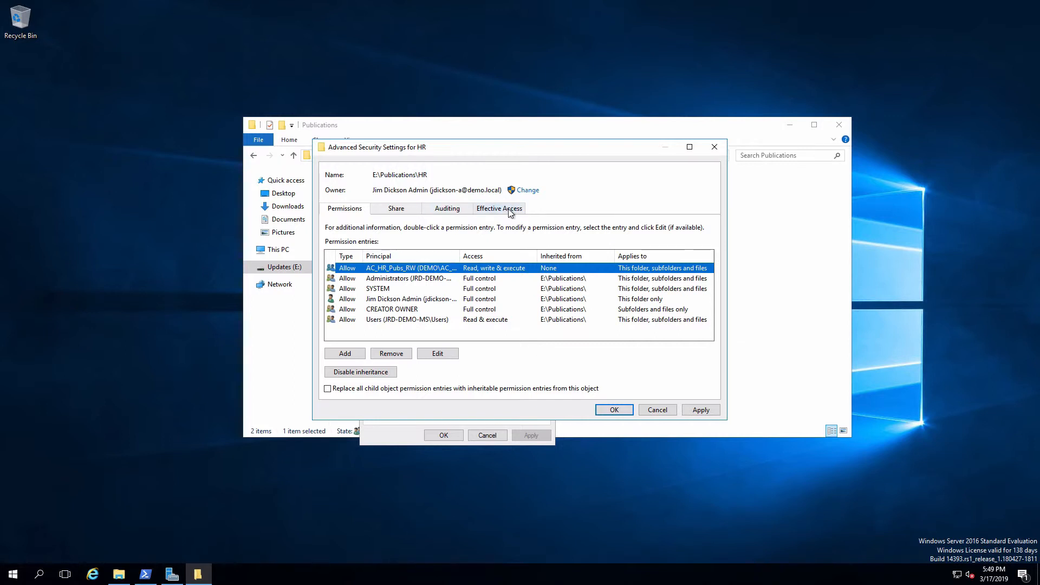
Step: Apply the AC_HR_Pubs_RW entry and view effective access on HR for the first HR test user
left_click(498, 209)
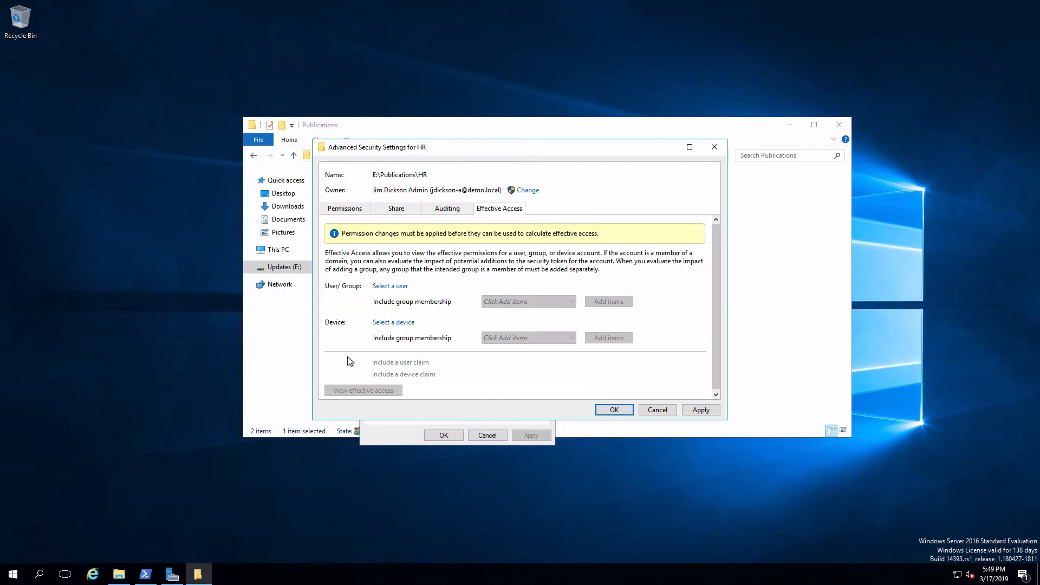
left_click(344, 208)
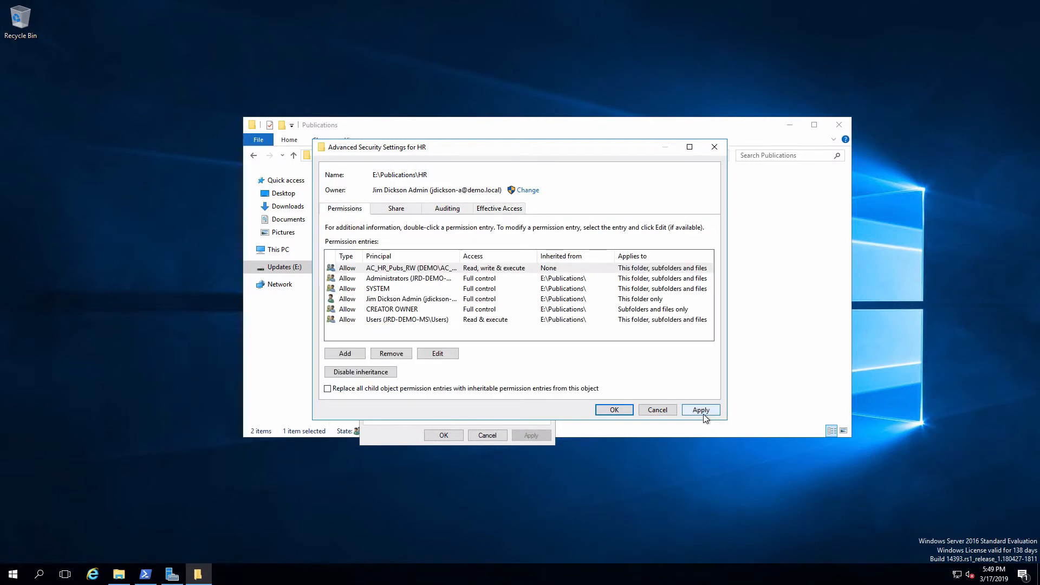
left_click(499, 208)
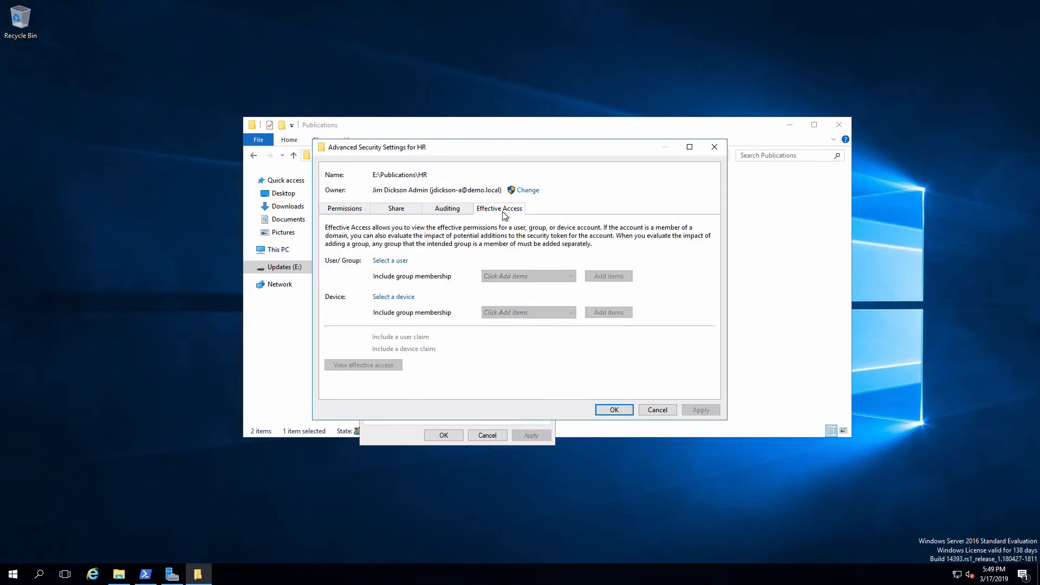
left_click(390, 261)
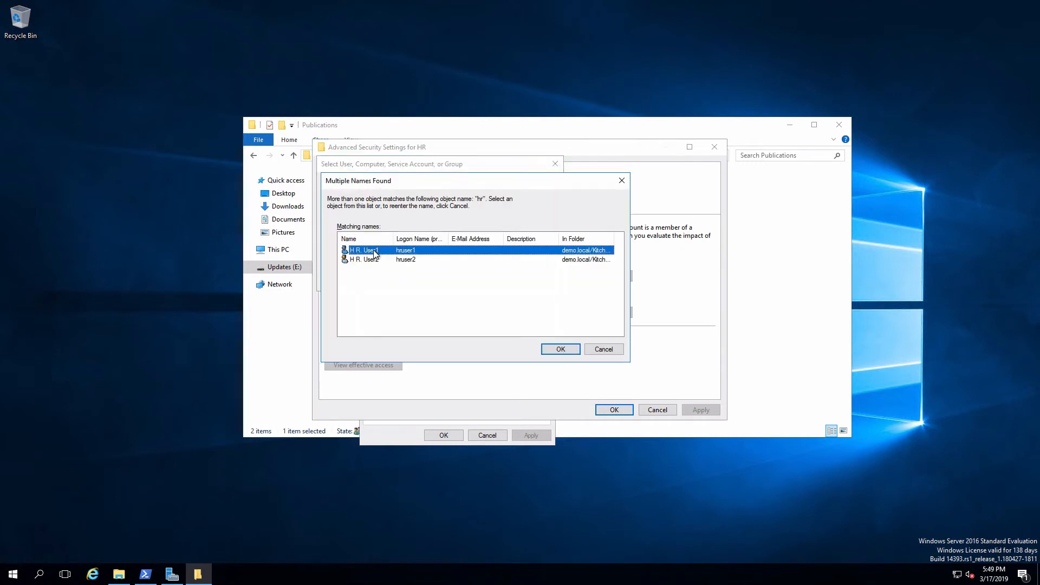
left_click(561, 348)
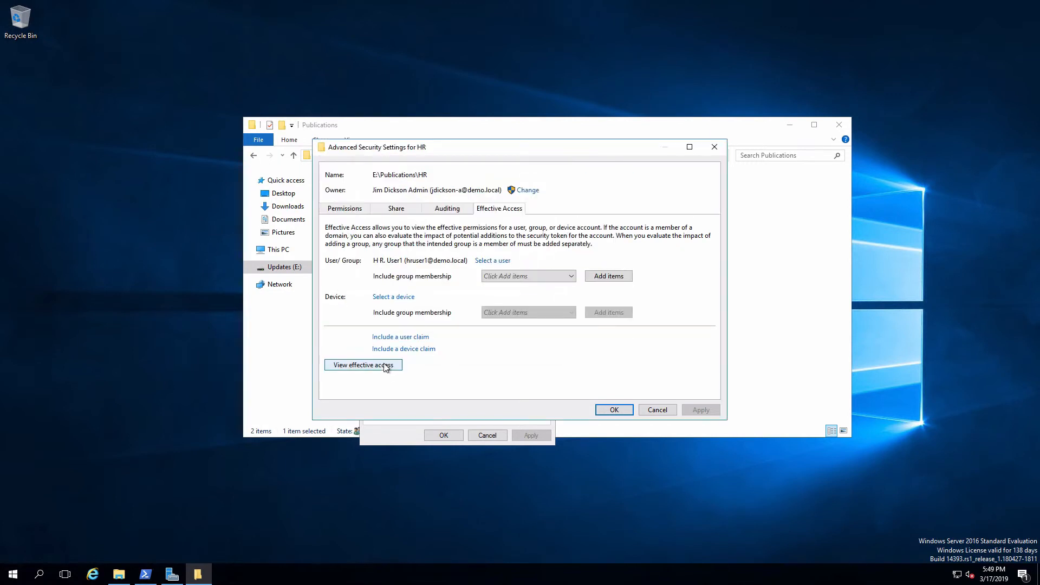
left_click(362, 365)
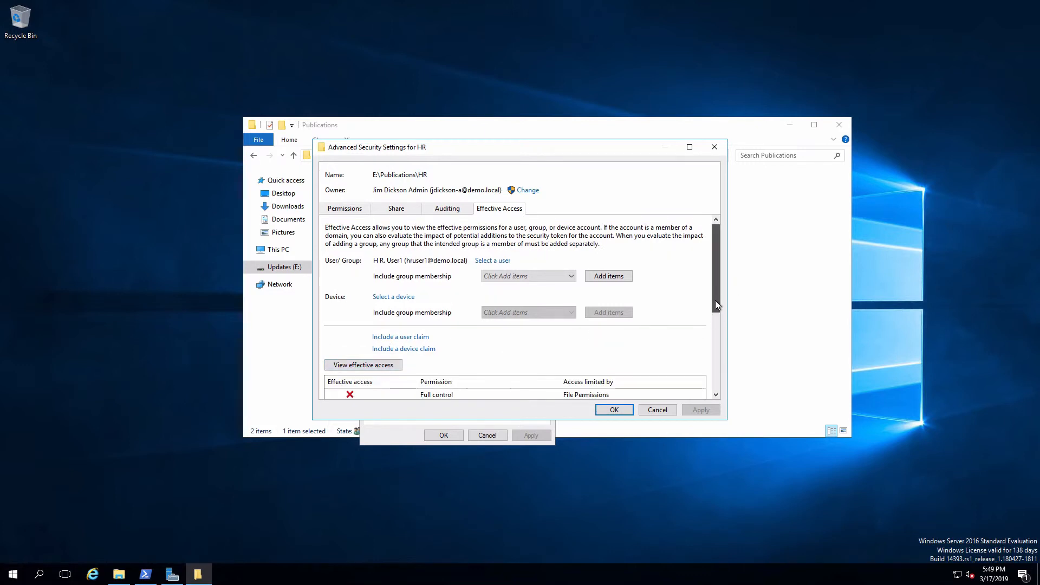
scroll("down", 3)
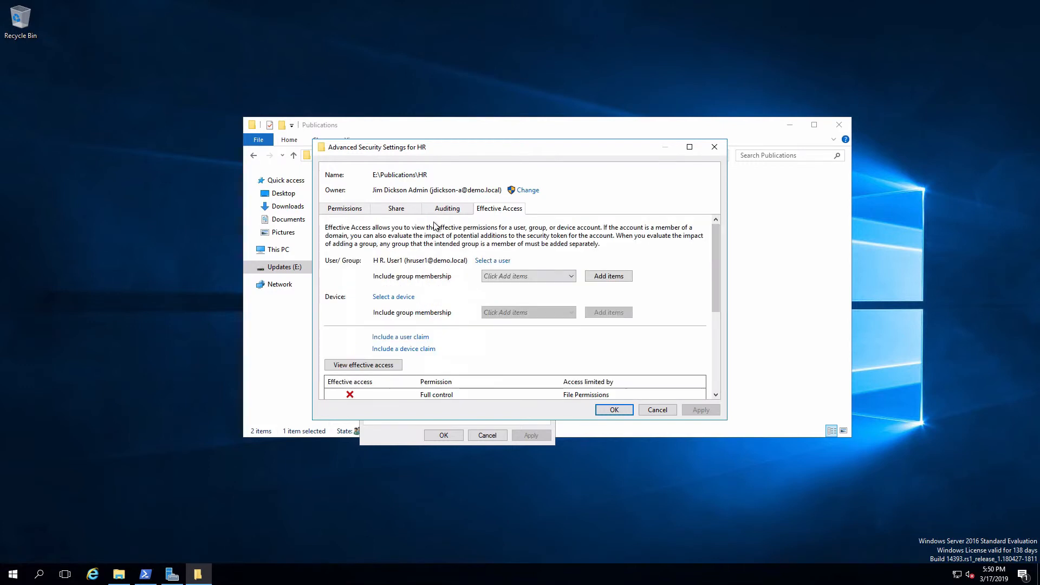
Step: View effective access on HR for the second HR test user and look up another account
left_click(492, 260)
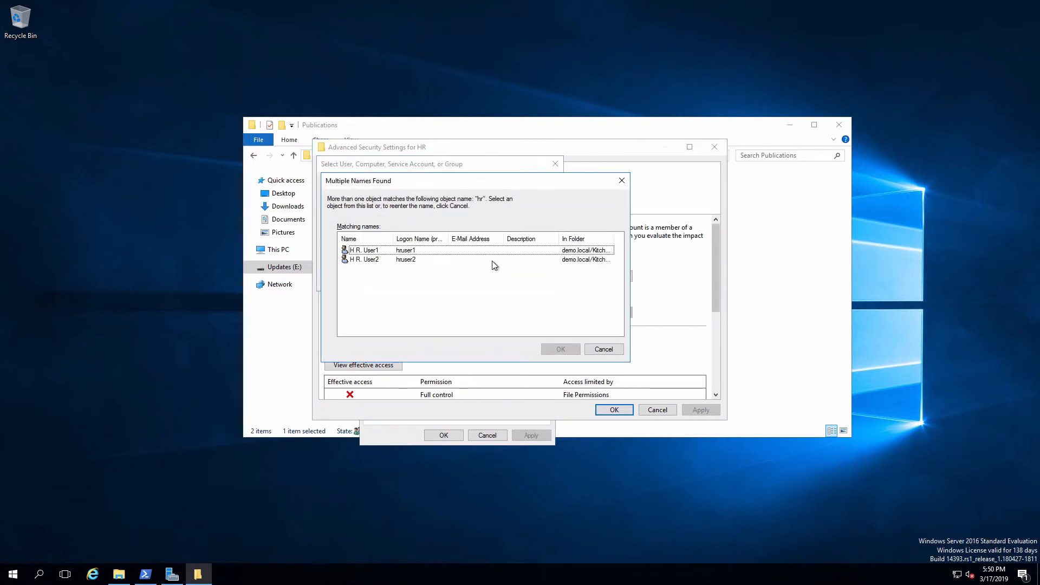
mouse_move(372, 266)
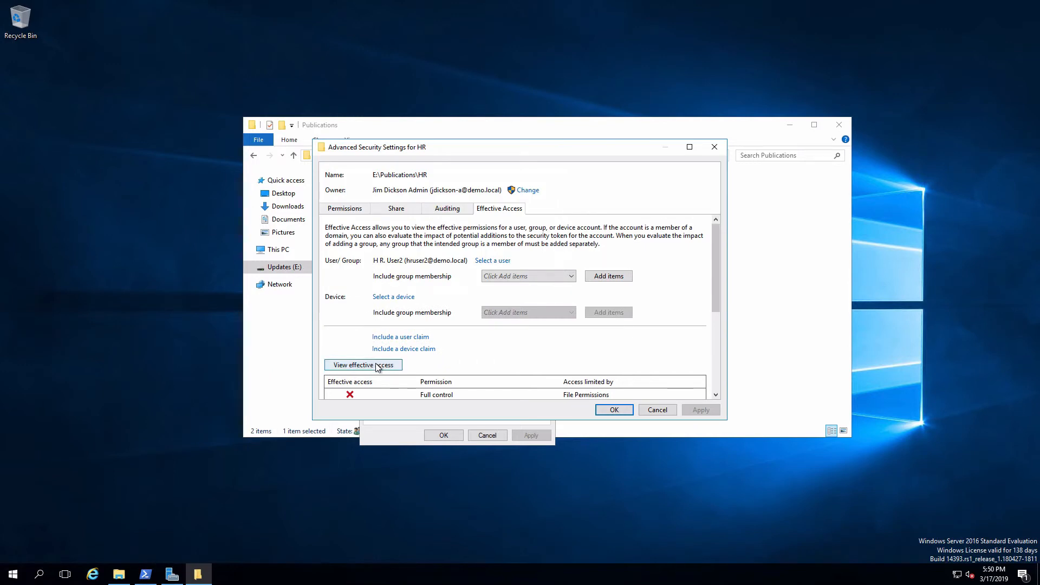
left_click(364, 365)
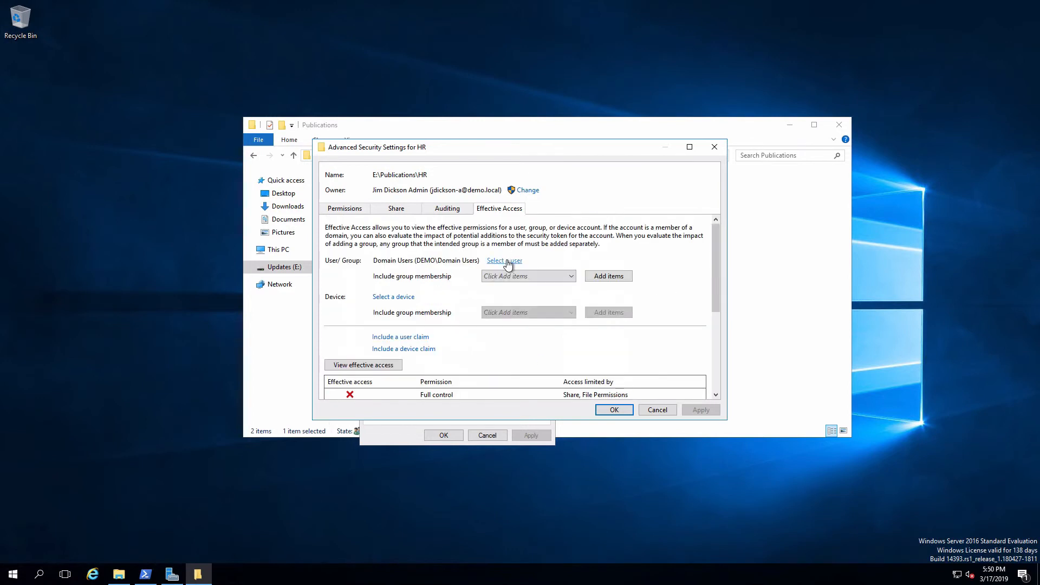
left_click(504, 261)
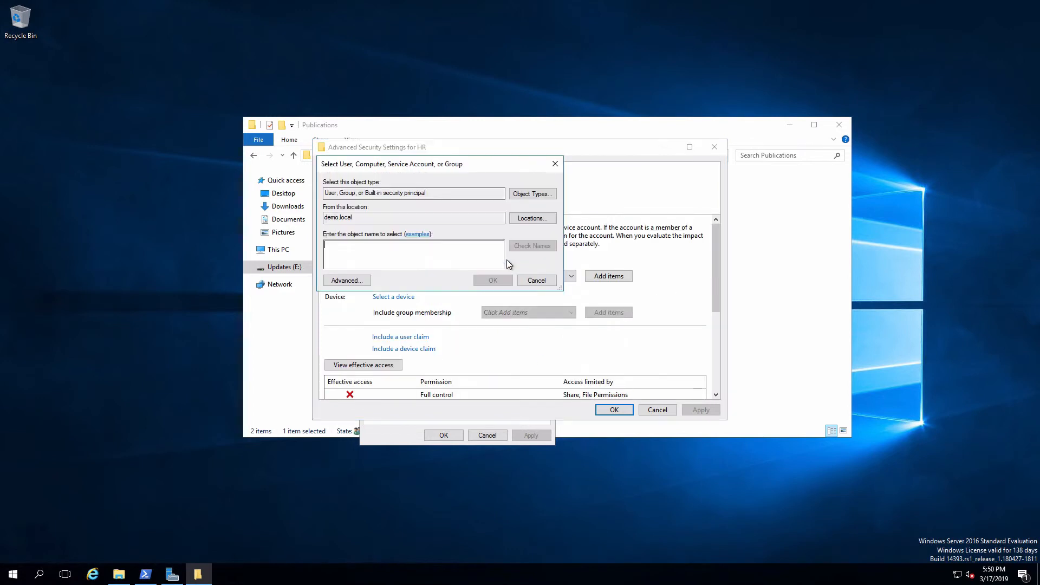
left_click(531, 245)
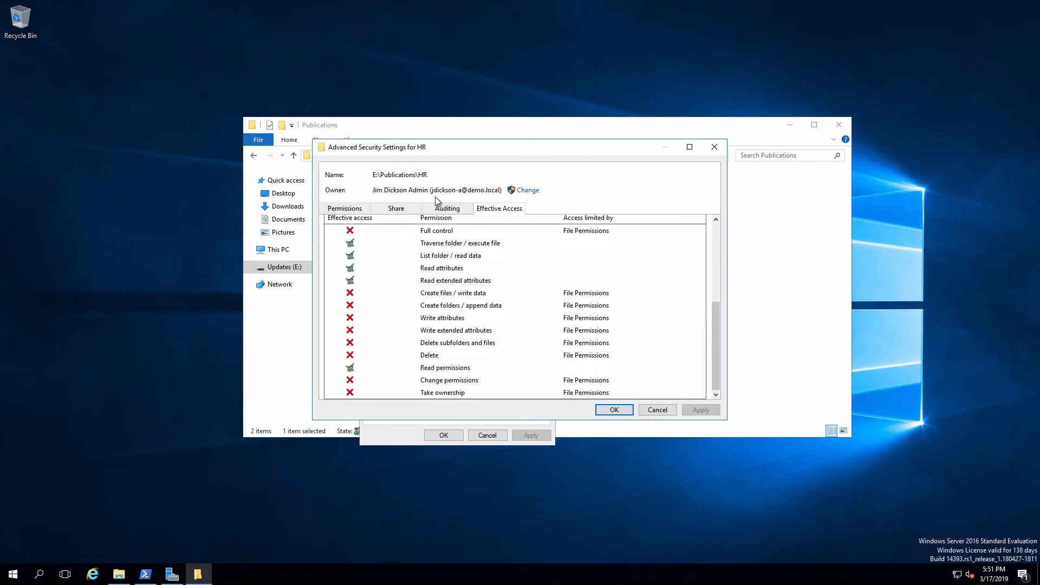
left_click(345, 208)
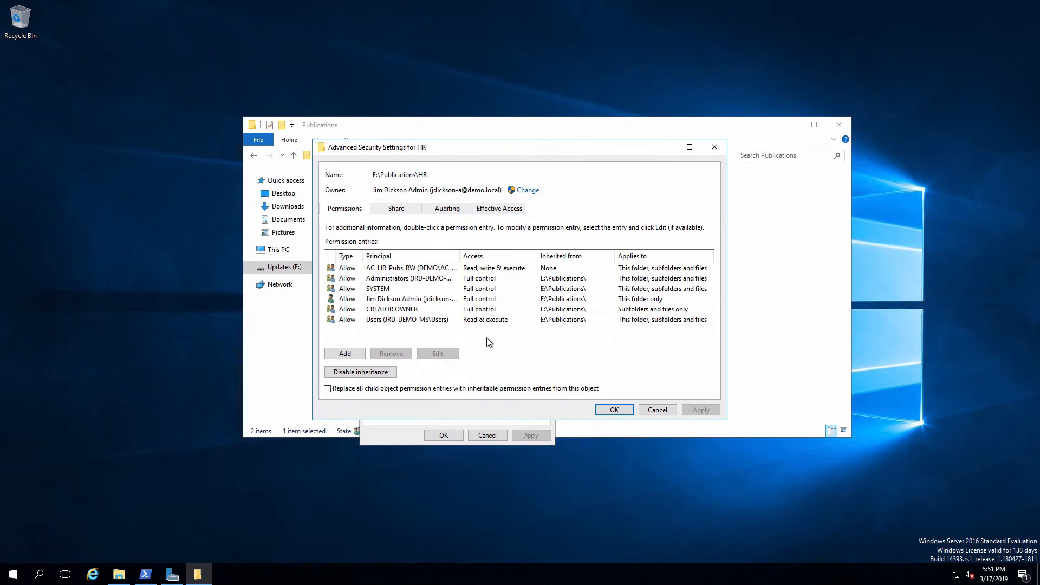
mouse_move(476, 326)
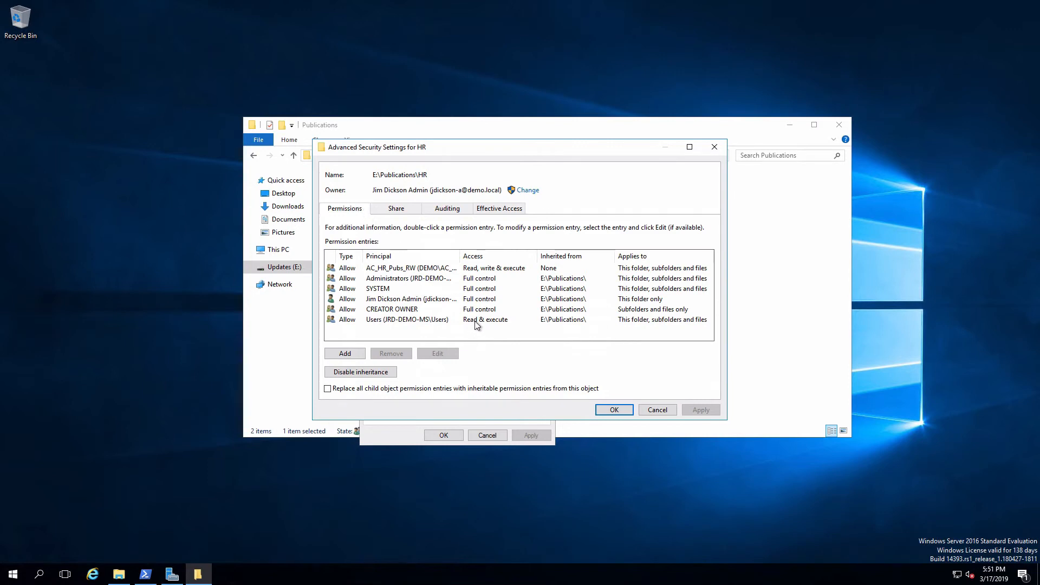
left_click(407, 319)
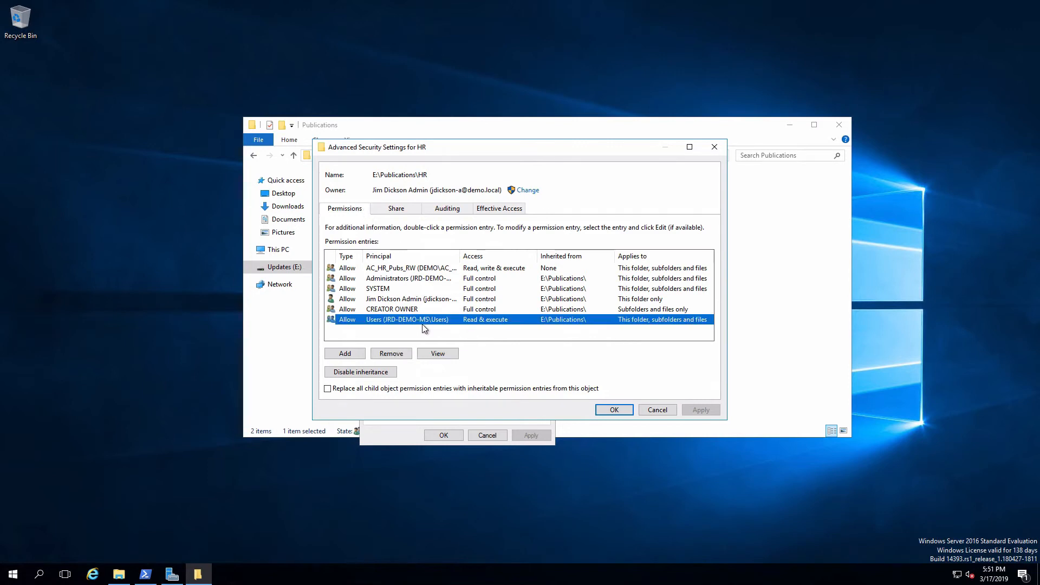
mouse_move(531, 326)
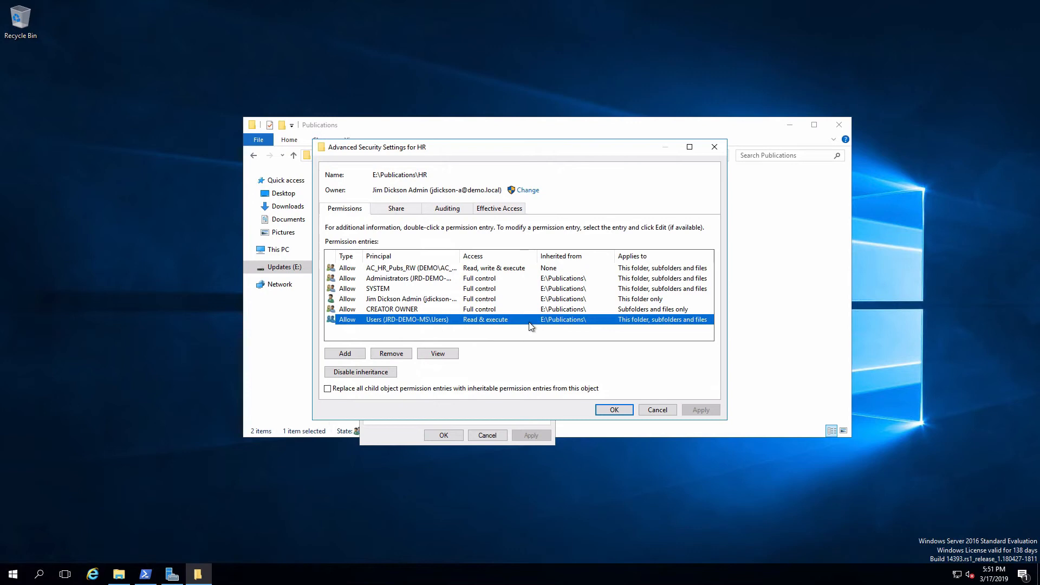
mouse_move(579, 329)
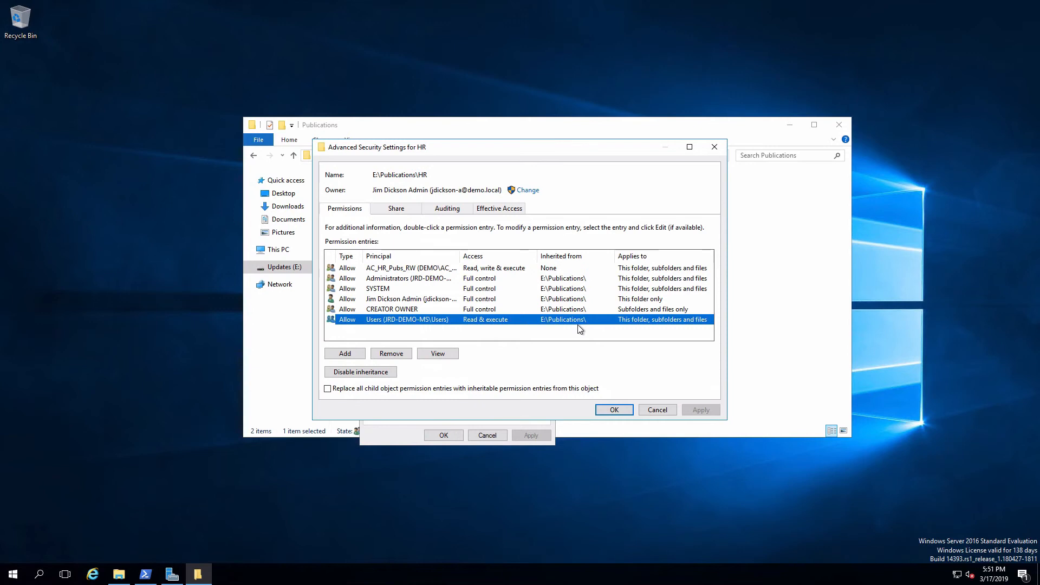
mouse_move(584, 330)
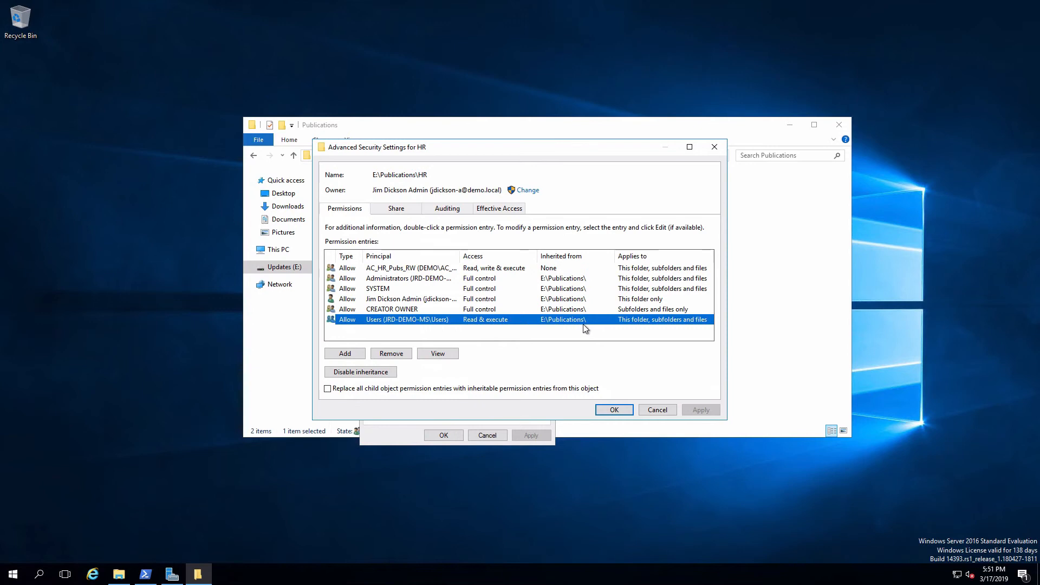
Step: Close the HR dialogs and bring up the Operations folder's advanced security settings
left_click(612, 410)
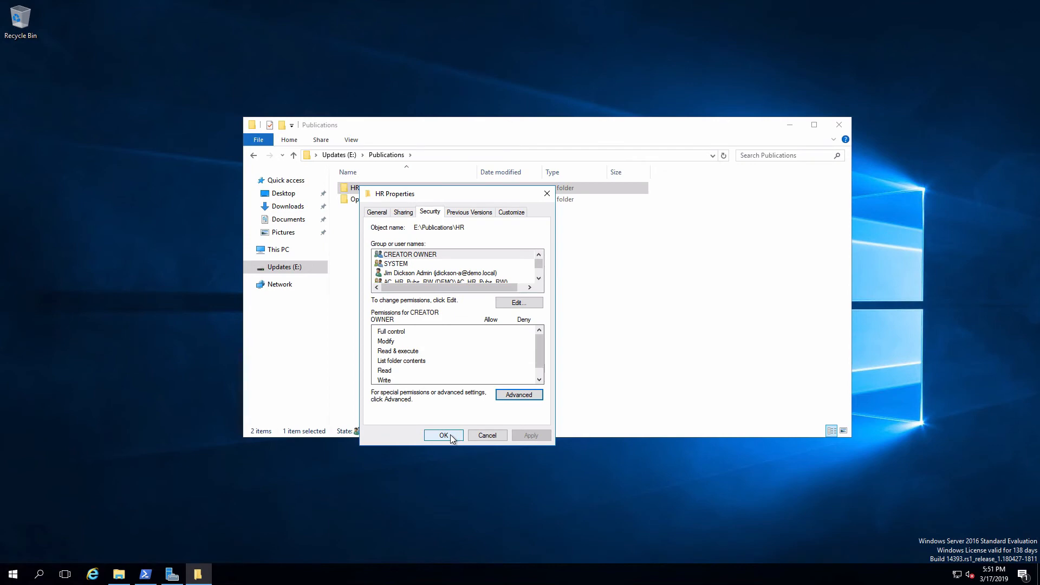
left_click(443, 436)
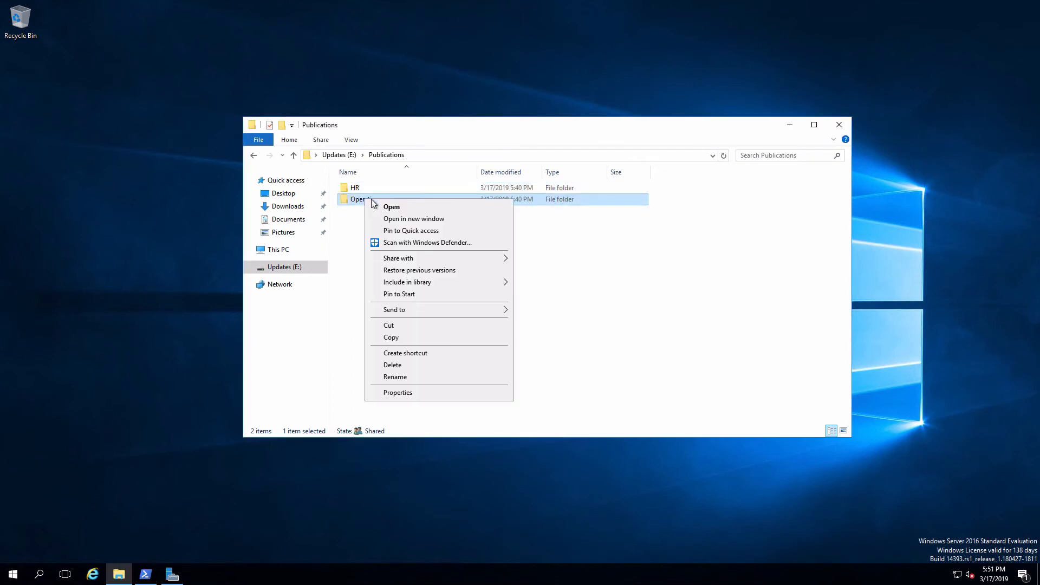
left_click(397, 392)
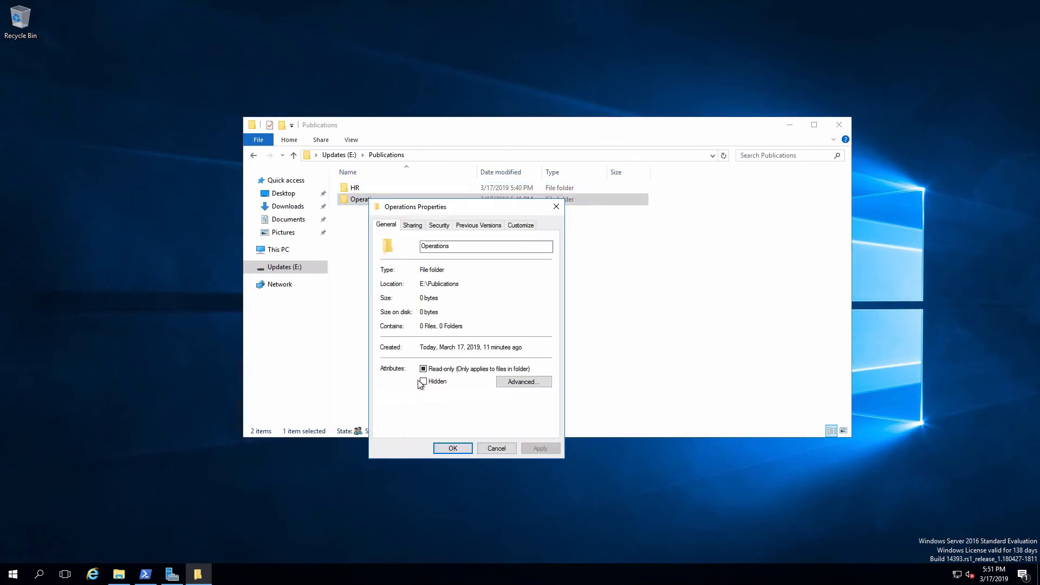
left_click(439, 226)
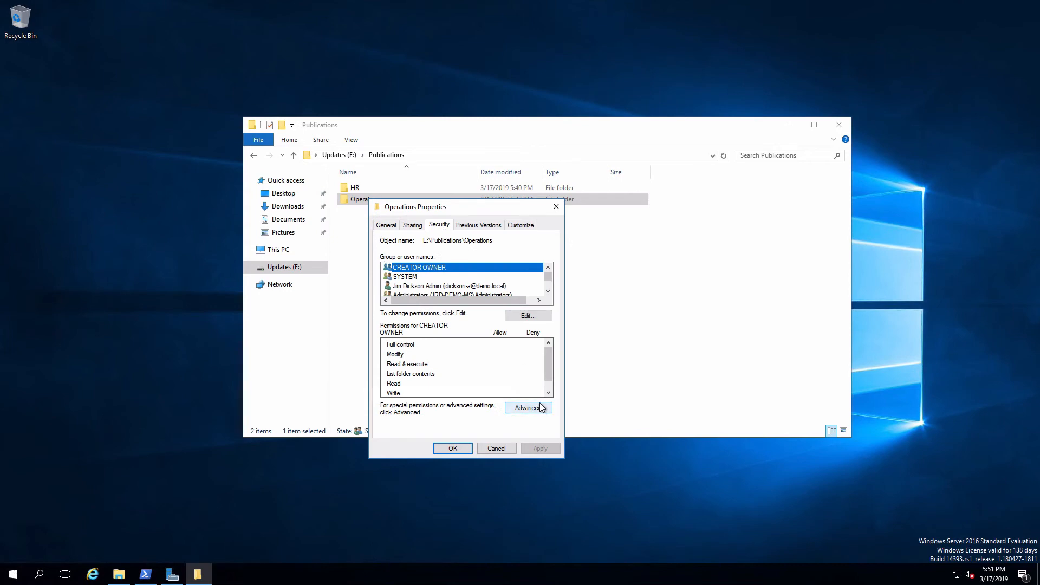
left_click(528, 407)
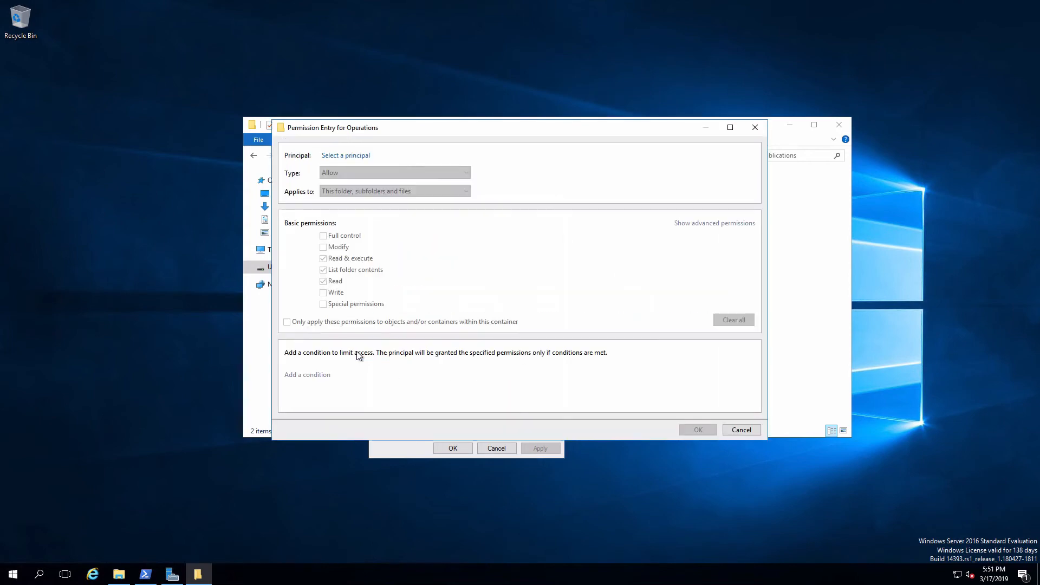
Step: Add an AC_Ops_Pubs_RW entry on Operations granting read, write & execute access
left_click(344, 155)
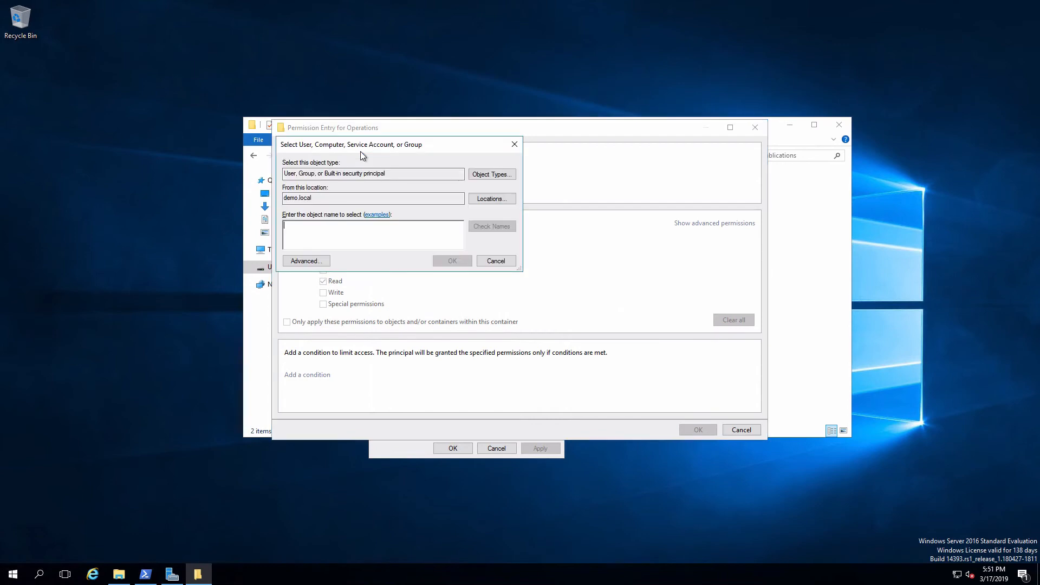
left_click(492, 225)
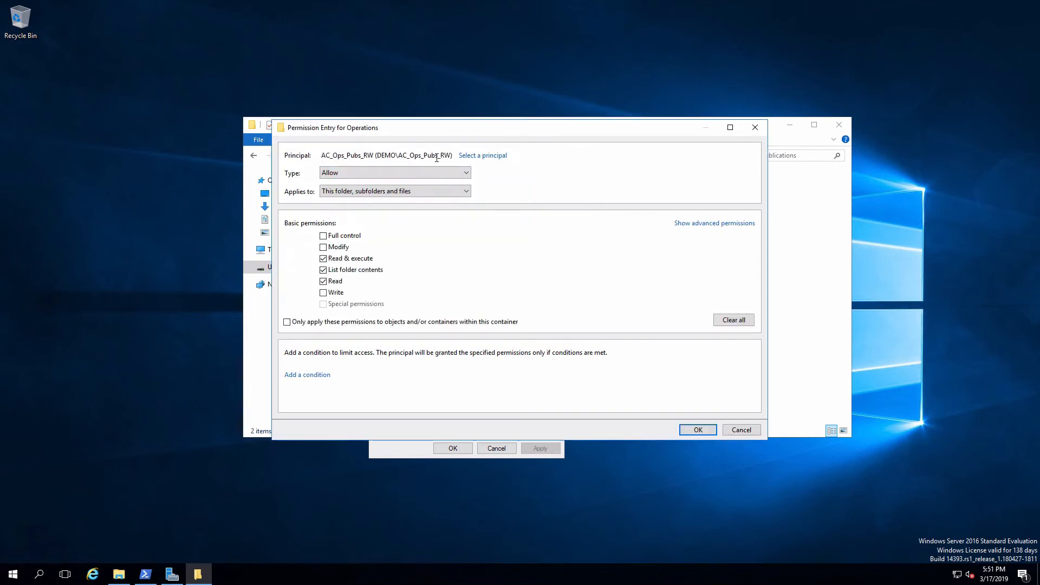
left_click(322, 292)
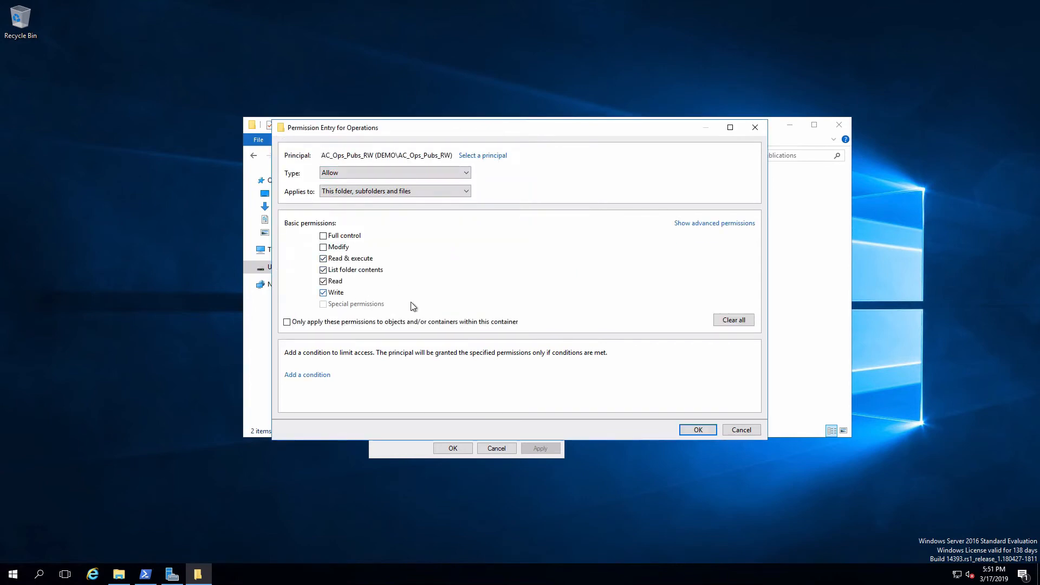
left_click(697, 429)
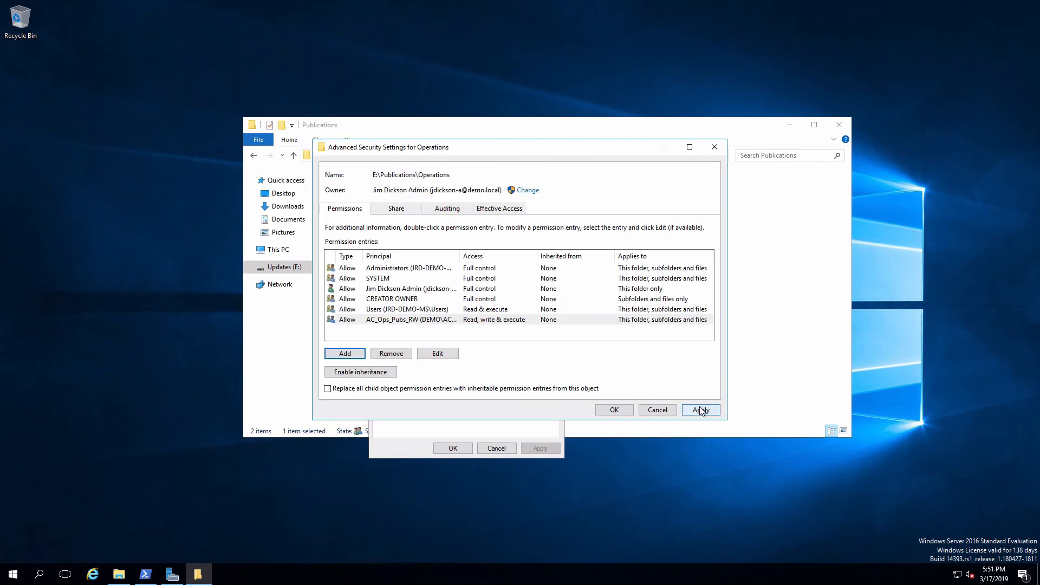
Step: Apply the Operations permissions and view effective access for the first Ops test user: read and write allowed, delete denied
left_click(702, 409)
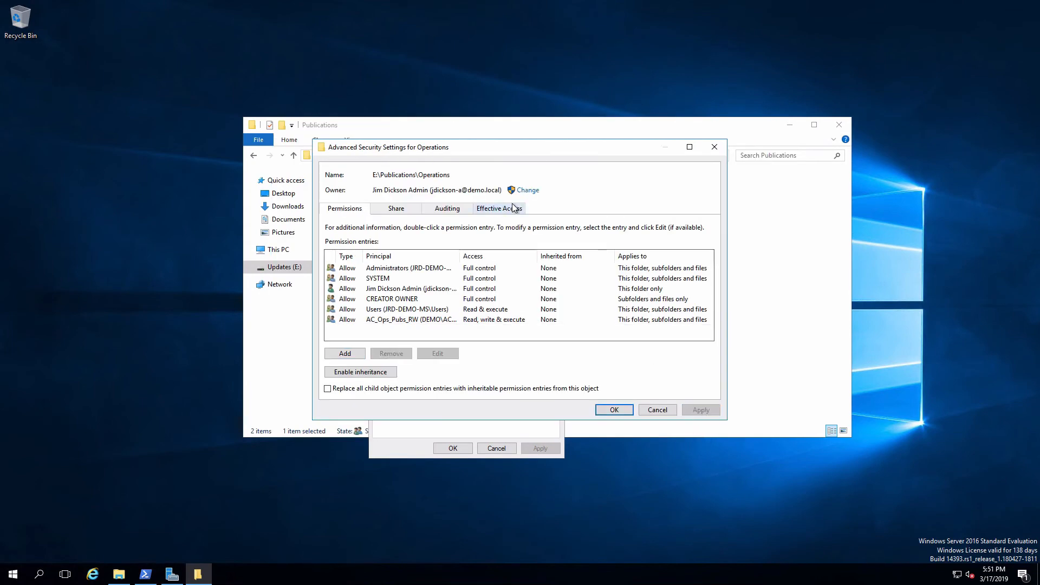
left_click(499, 208)
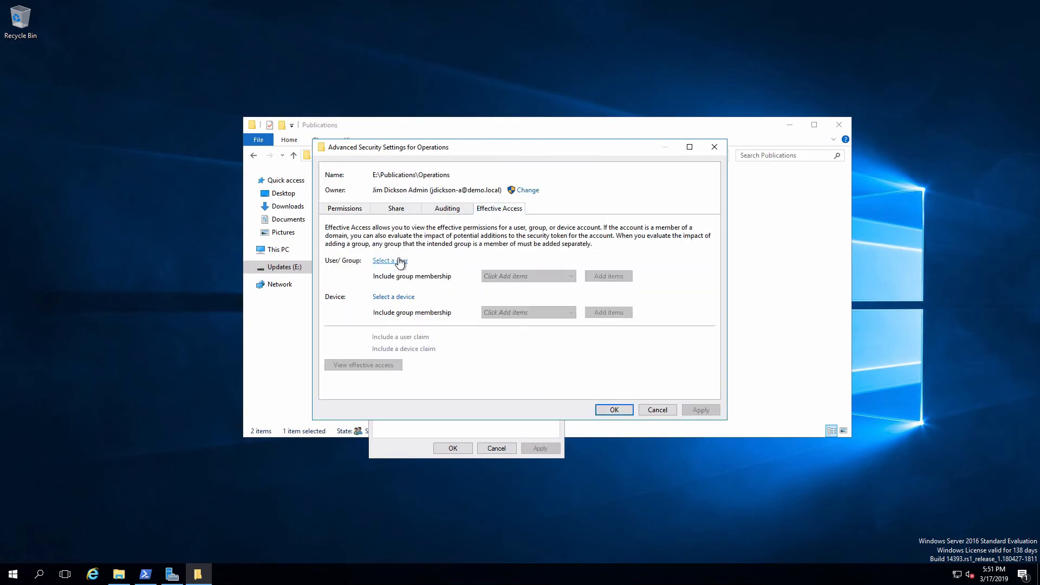
left_click(389, 260)
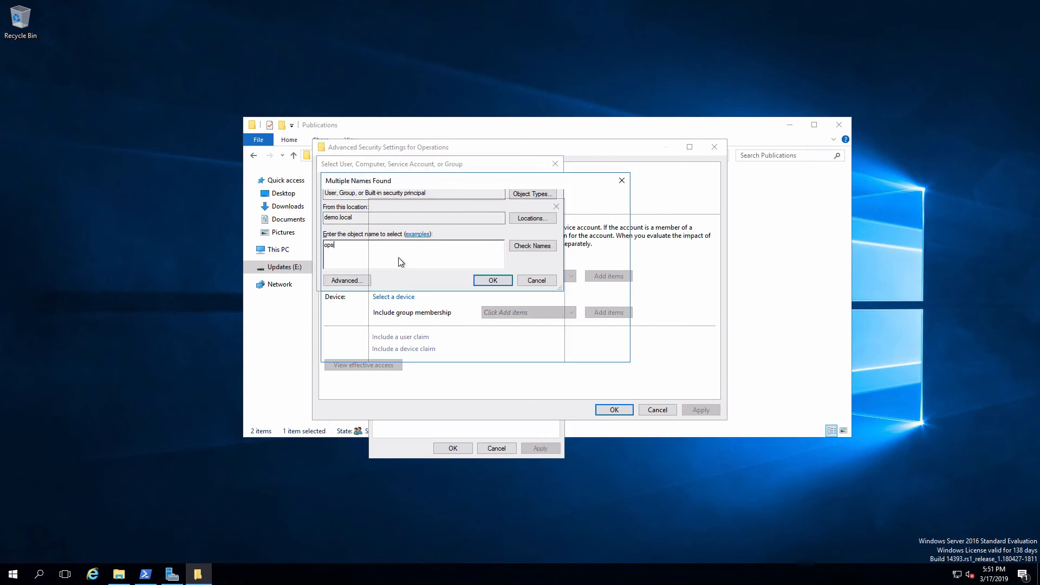
left_click(492, 280)
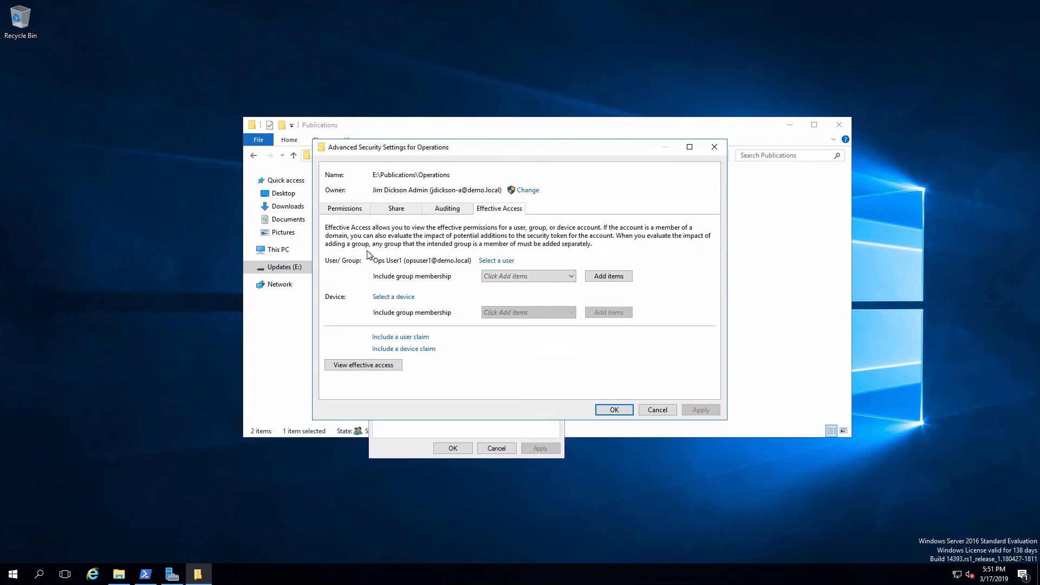
left_click(363, 364)
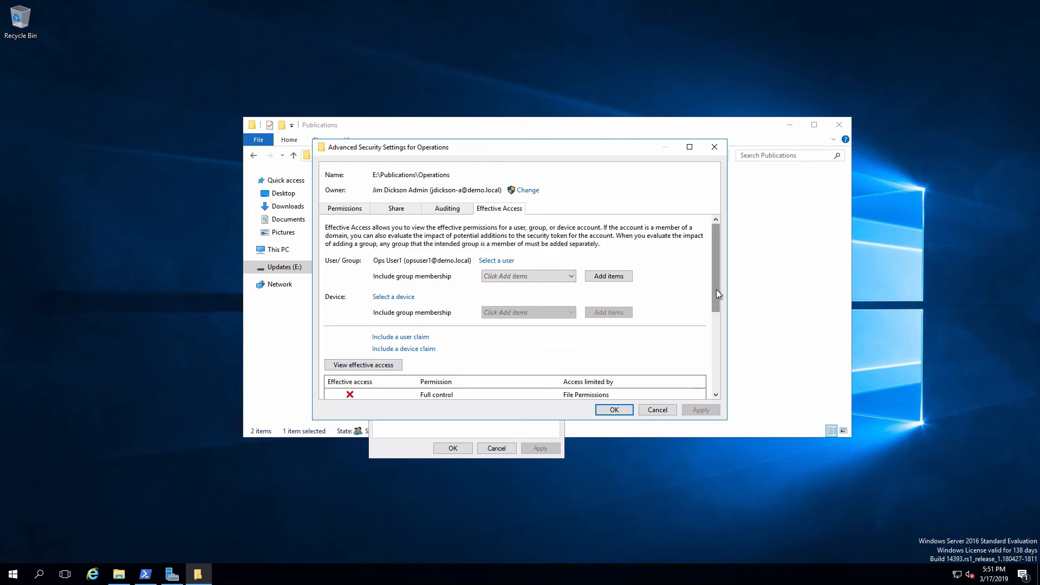
scroll("down", 3)
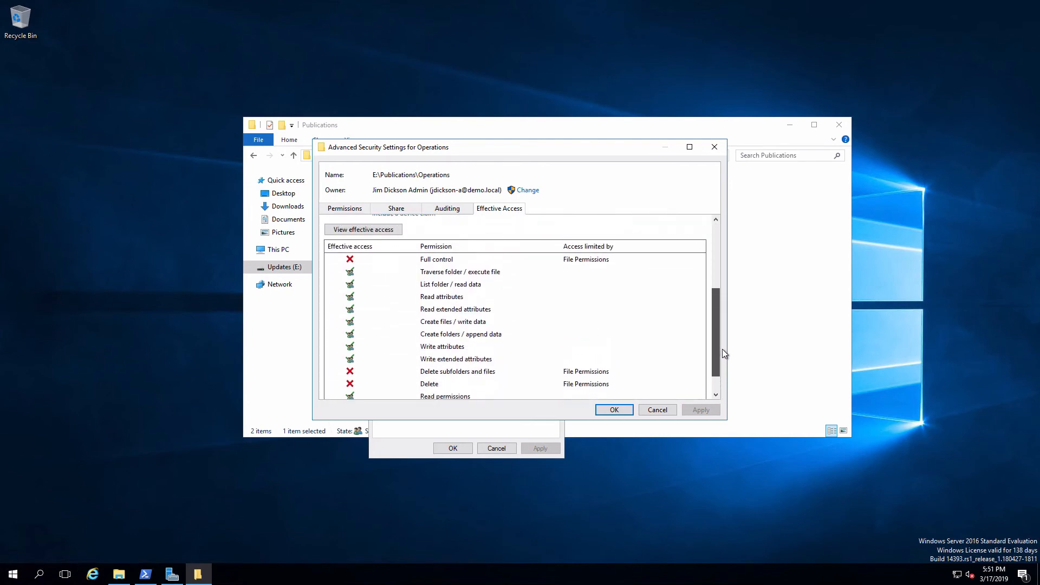
scroll("up", 3)
type("ops")
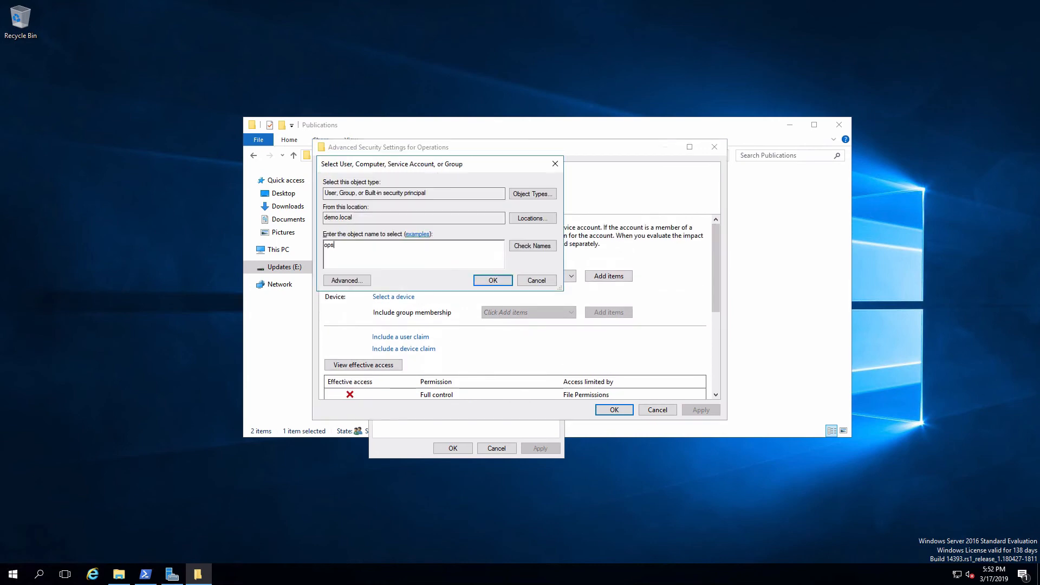
Step: View effective access on Operations for the second Ops test user and select the first HR test user
left_click(492, 280)
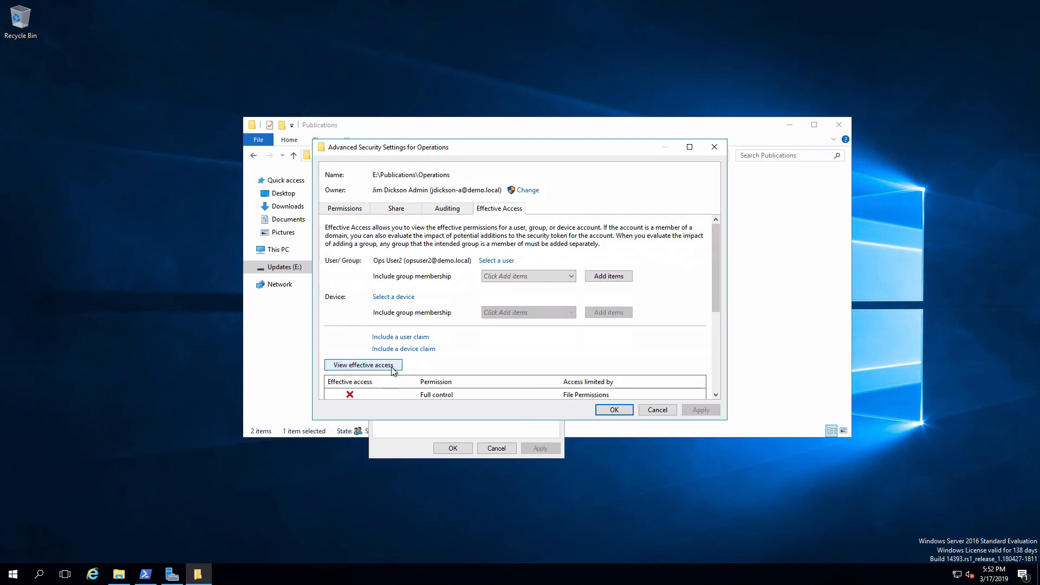
left_click(363, 365)
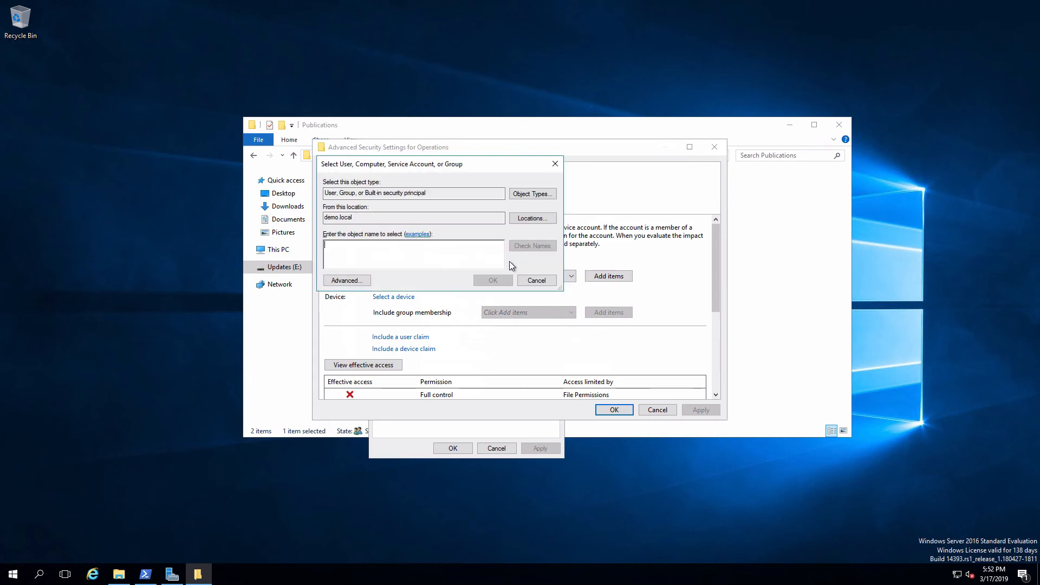
left_click(531, 246)
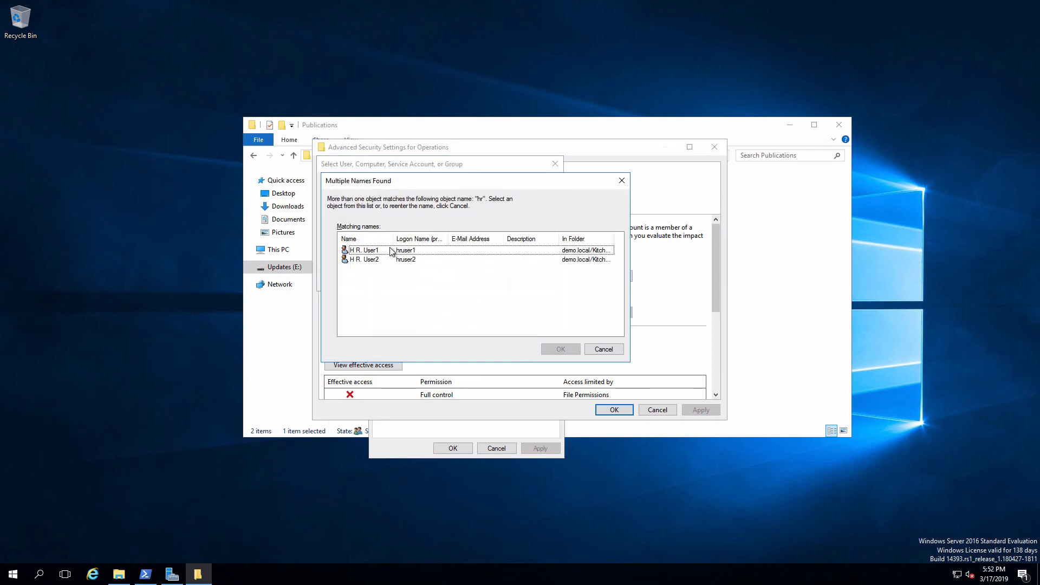
left_click(560, 349)
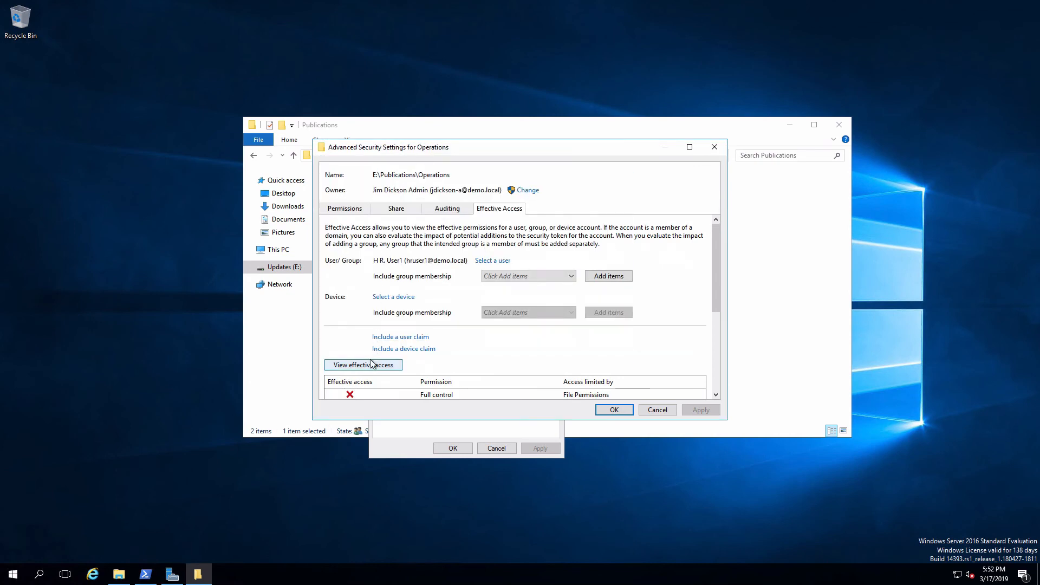